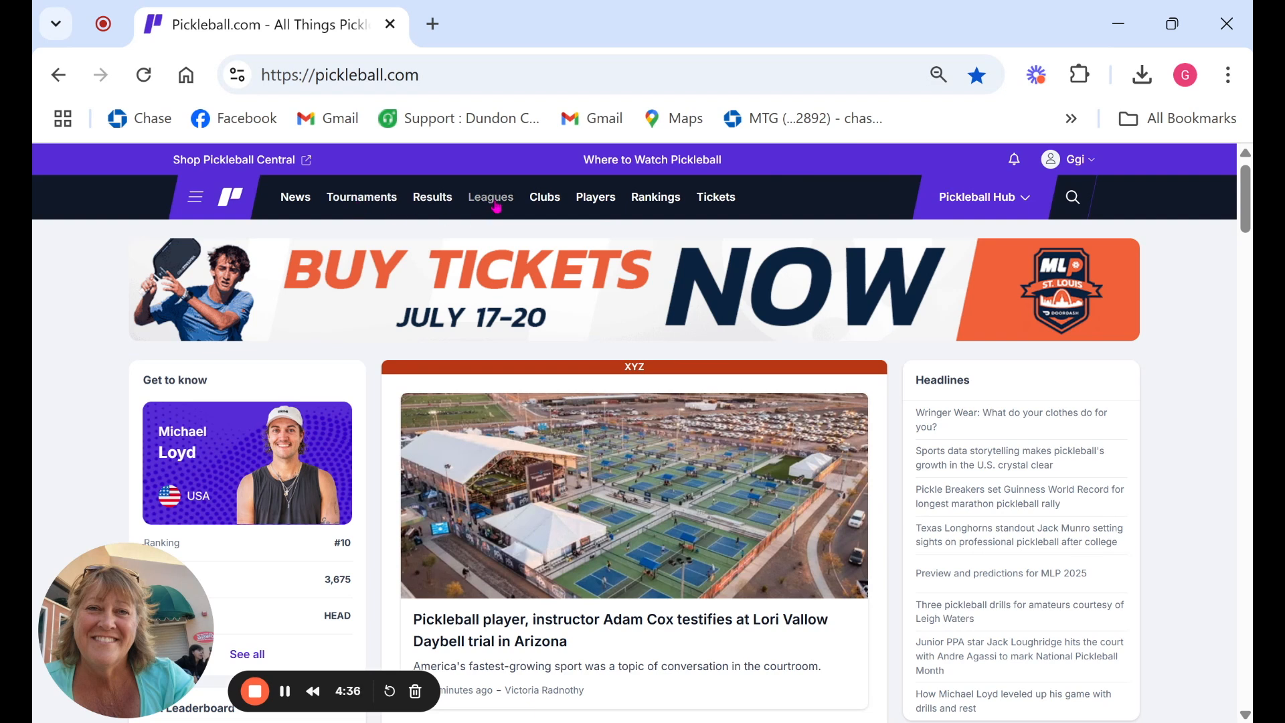
Open the Leagues section and begin creating a new league.
left_click(490, 197)
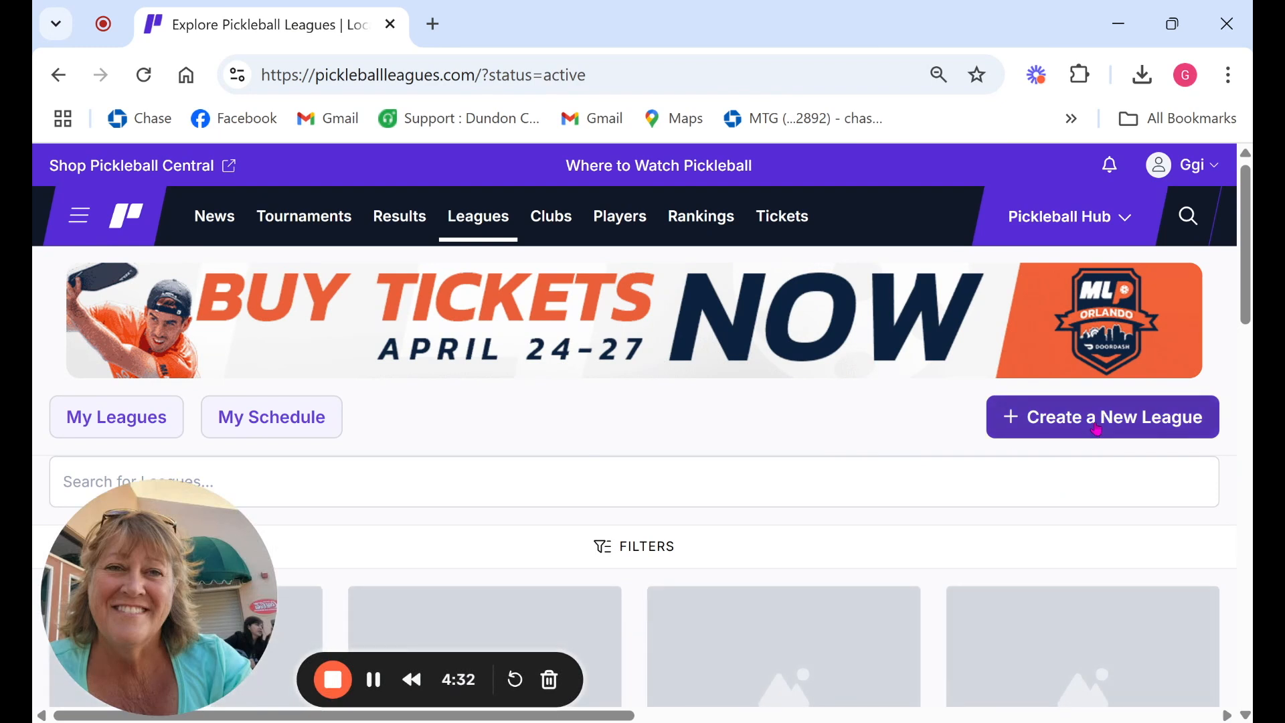
left_click(1102, 417)
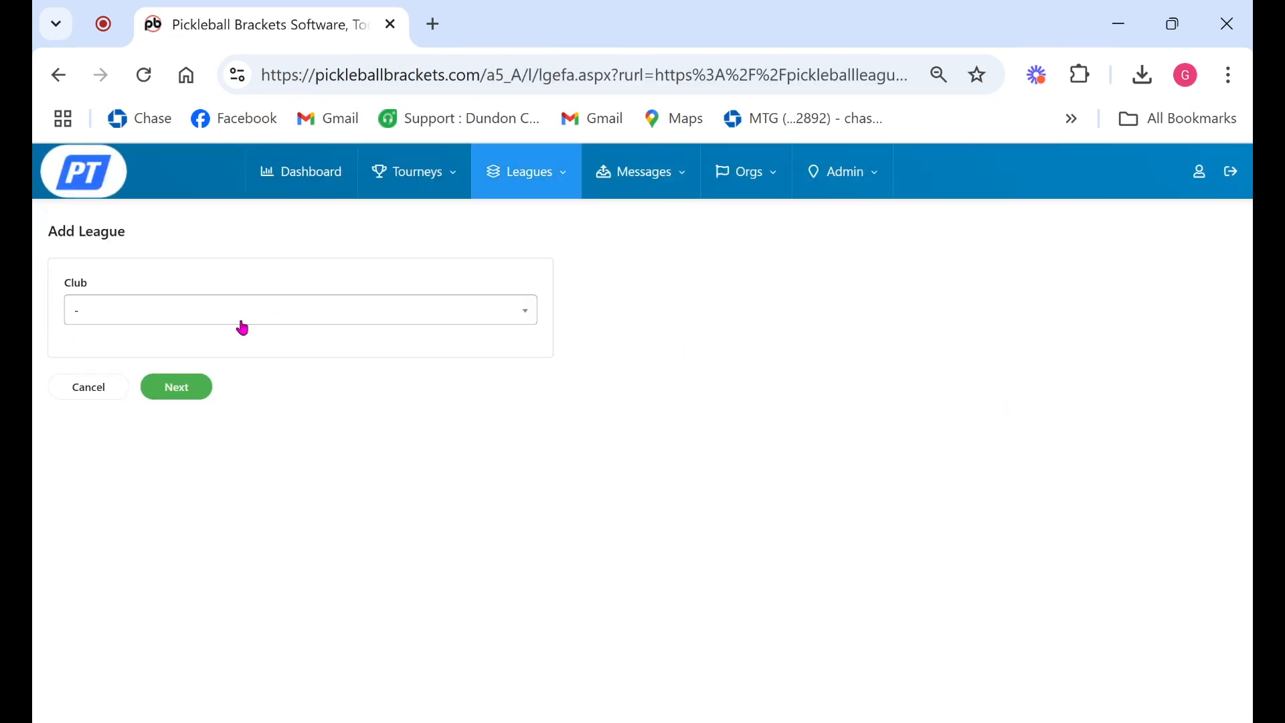
Choose Gigi's Gigs as the club and continue to the Add League form.
type("gigi")
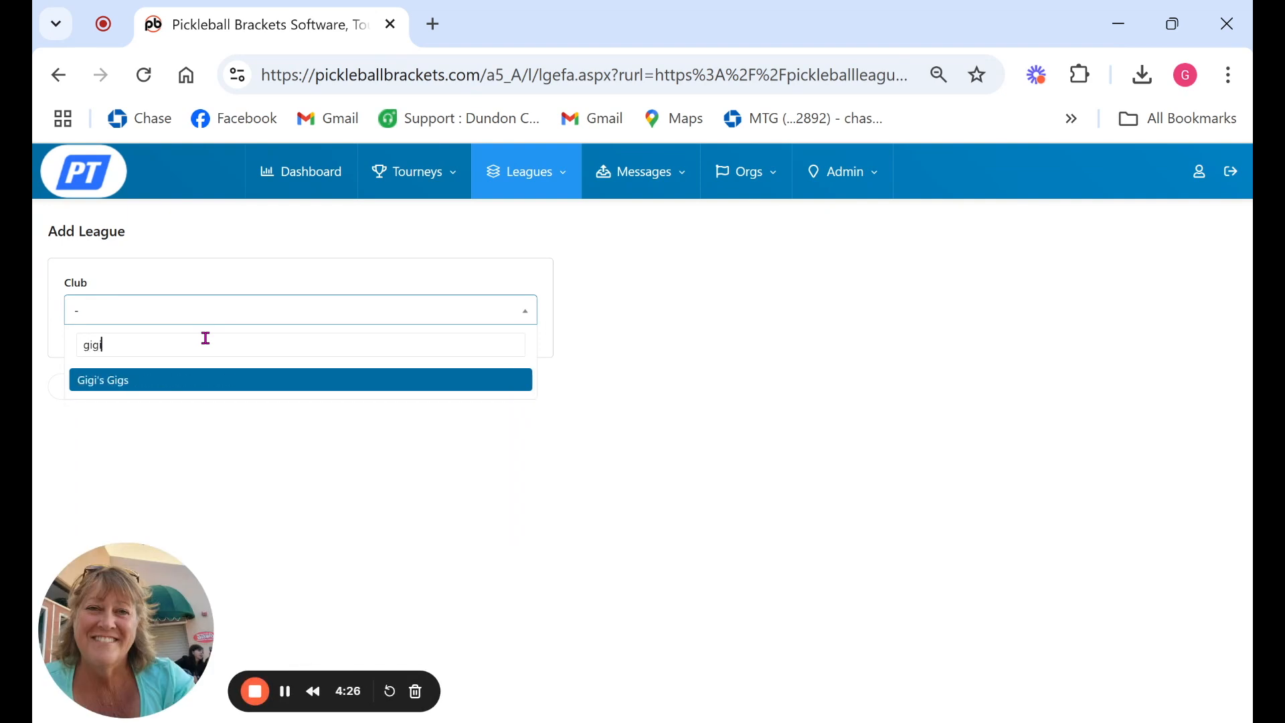
left_click(102, 379)
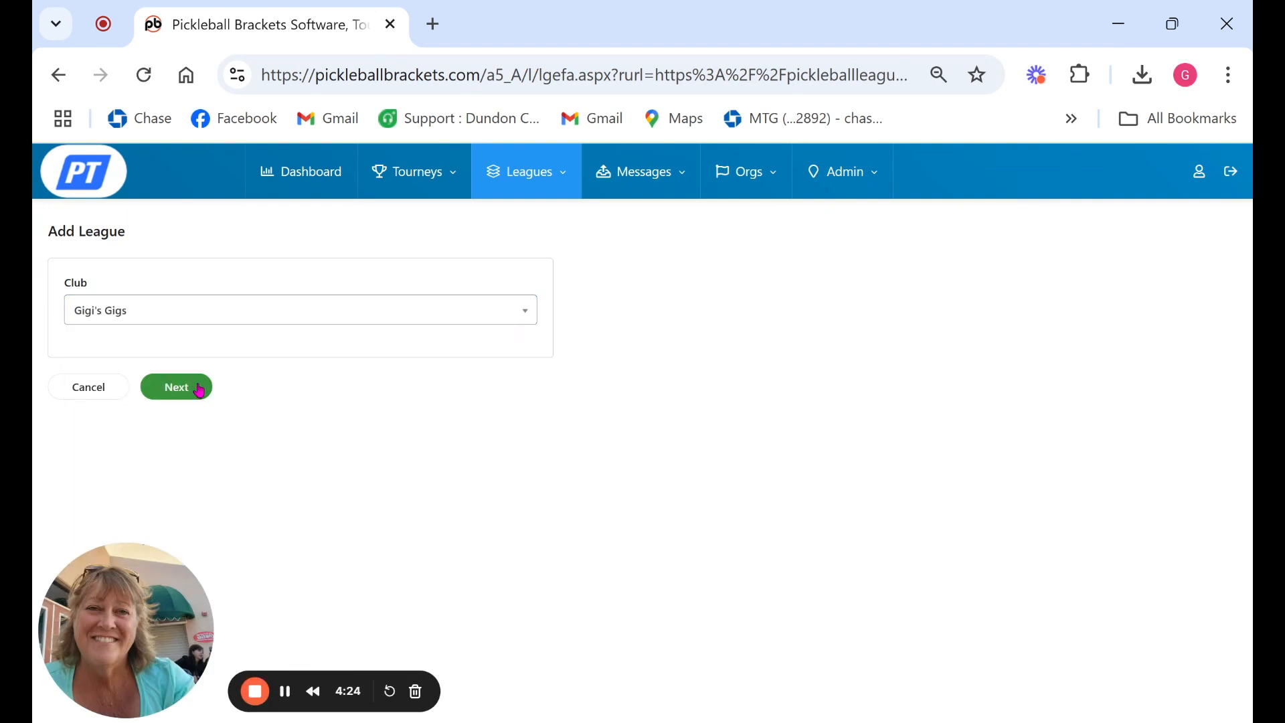
left_click(175, 387)
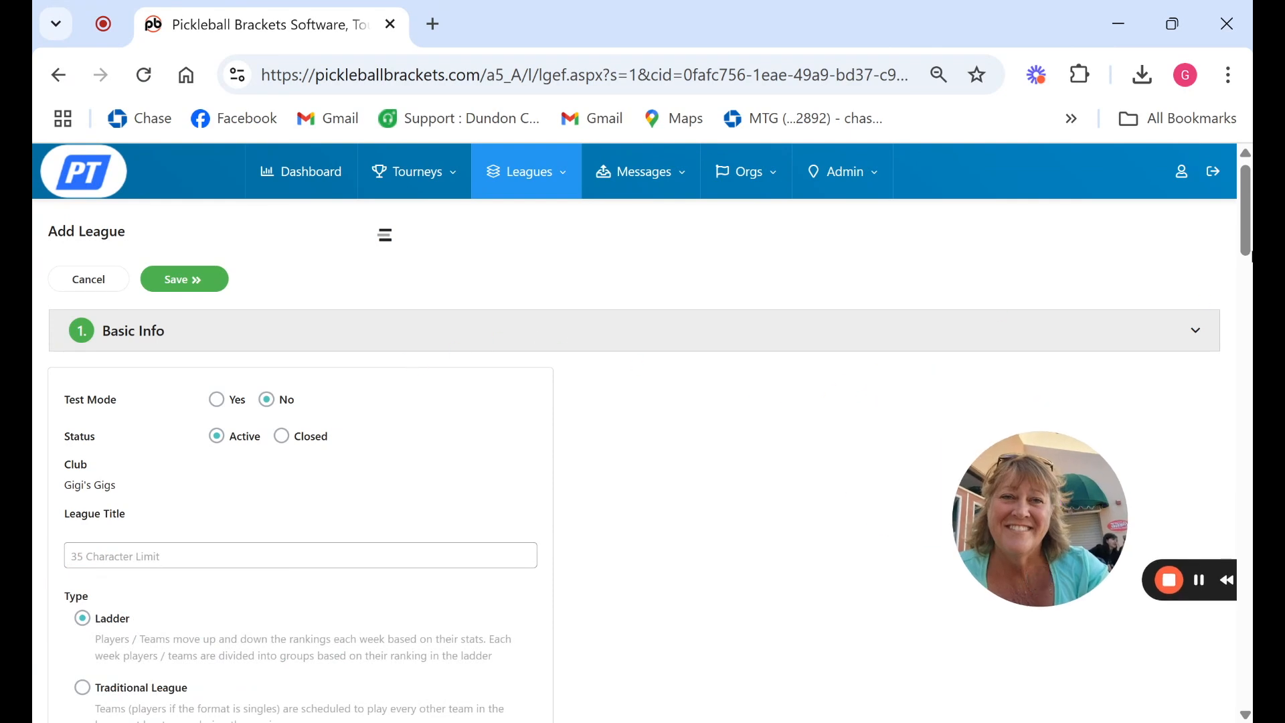
mouse_move(107, 464)
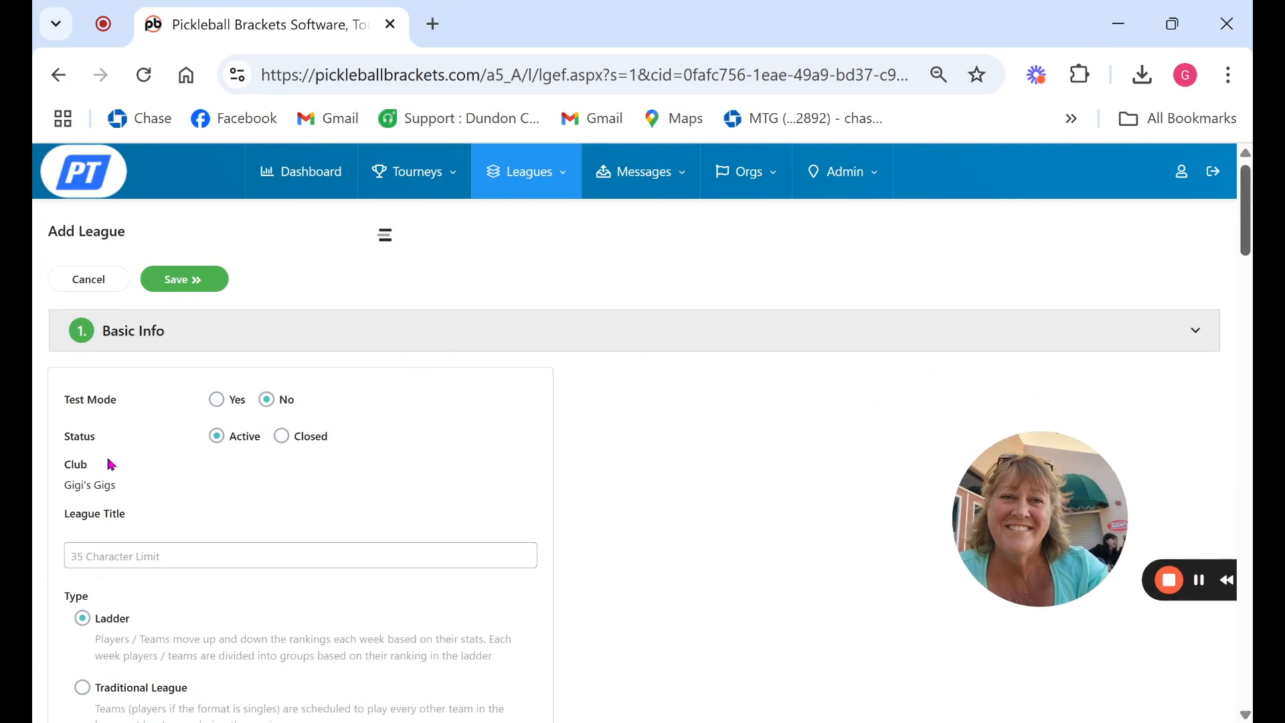
Enter the league title 'Gigi's League Women's 3.0 Monday PM'.
scroll("down", 3)
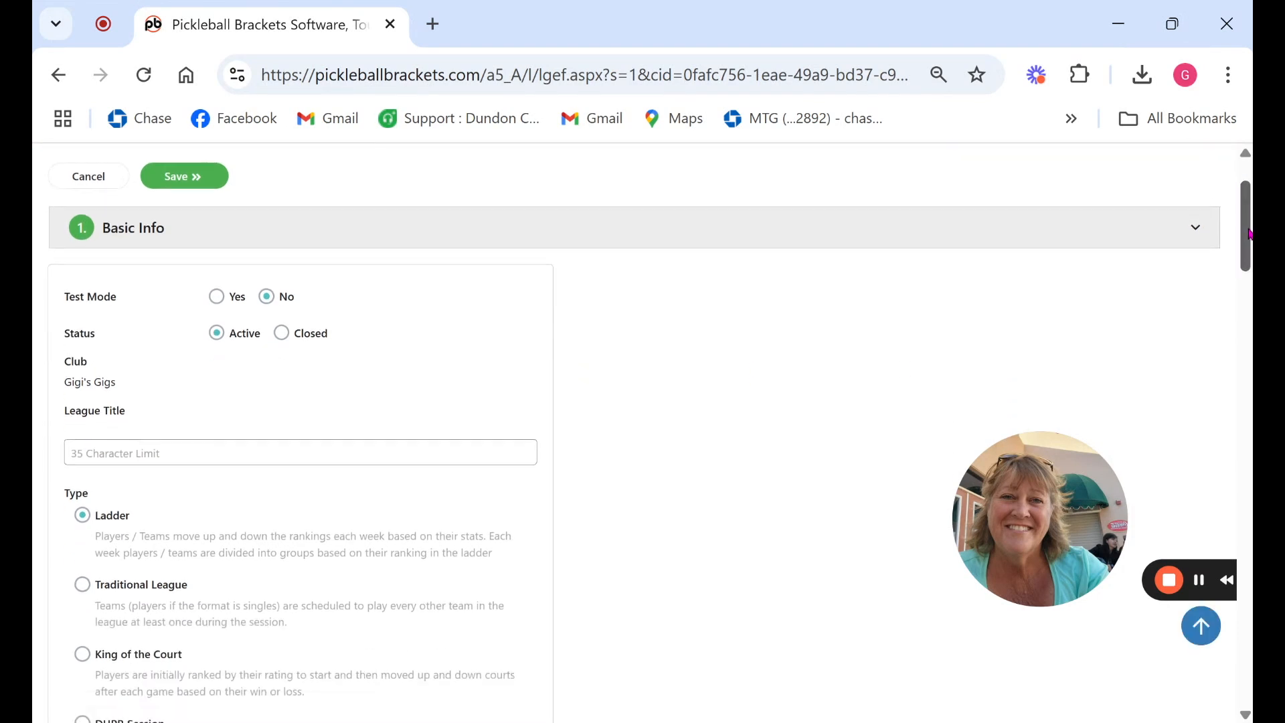
scroll("down", 3)
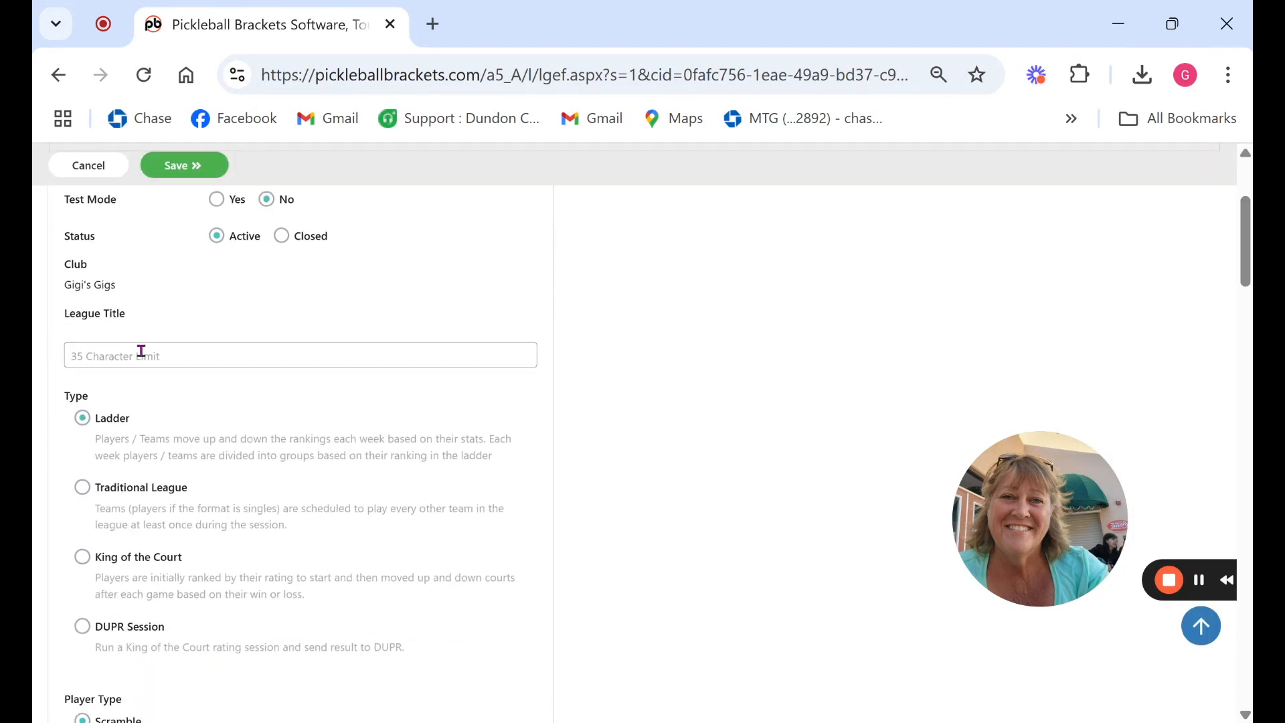
type("igi")
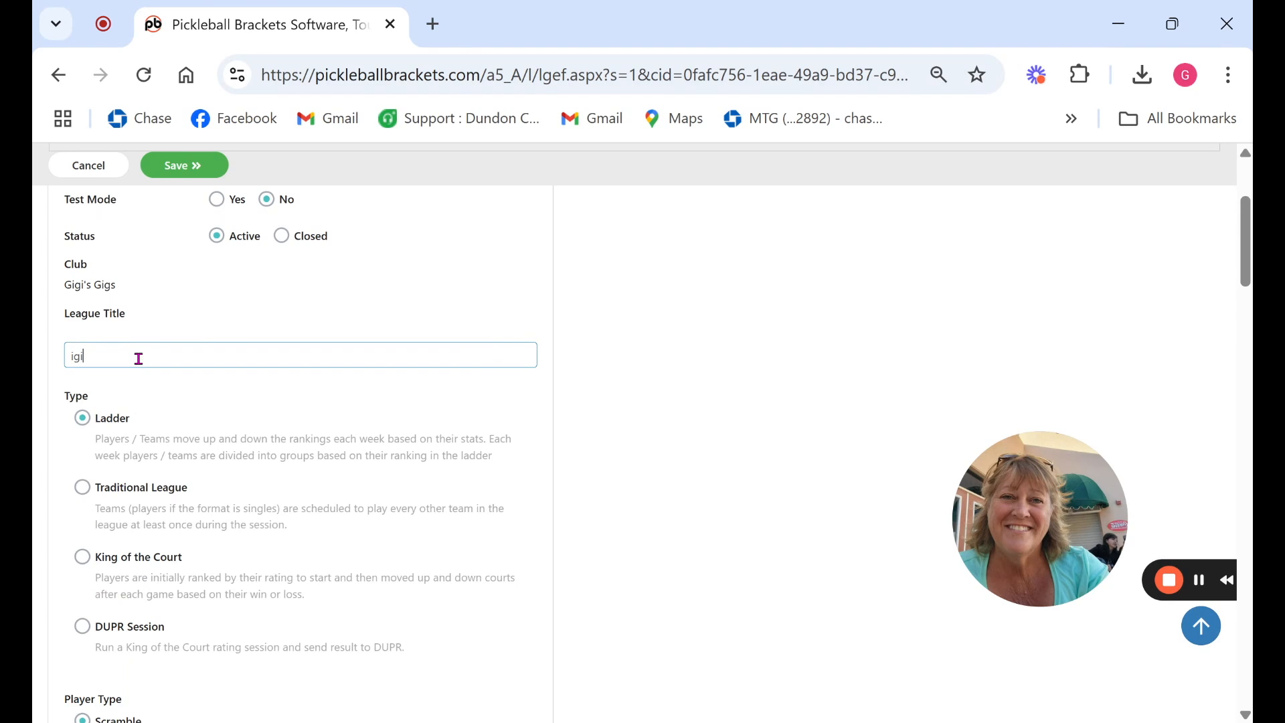
type("Gigi's")
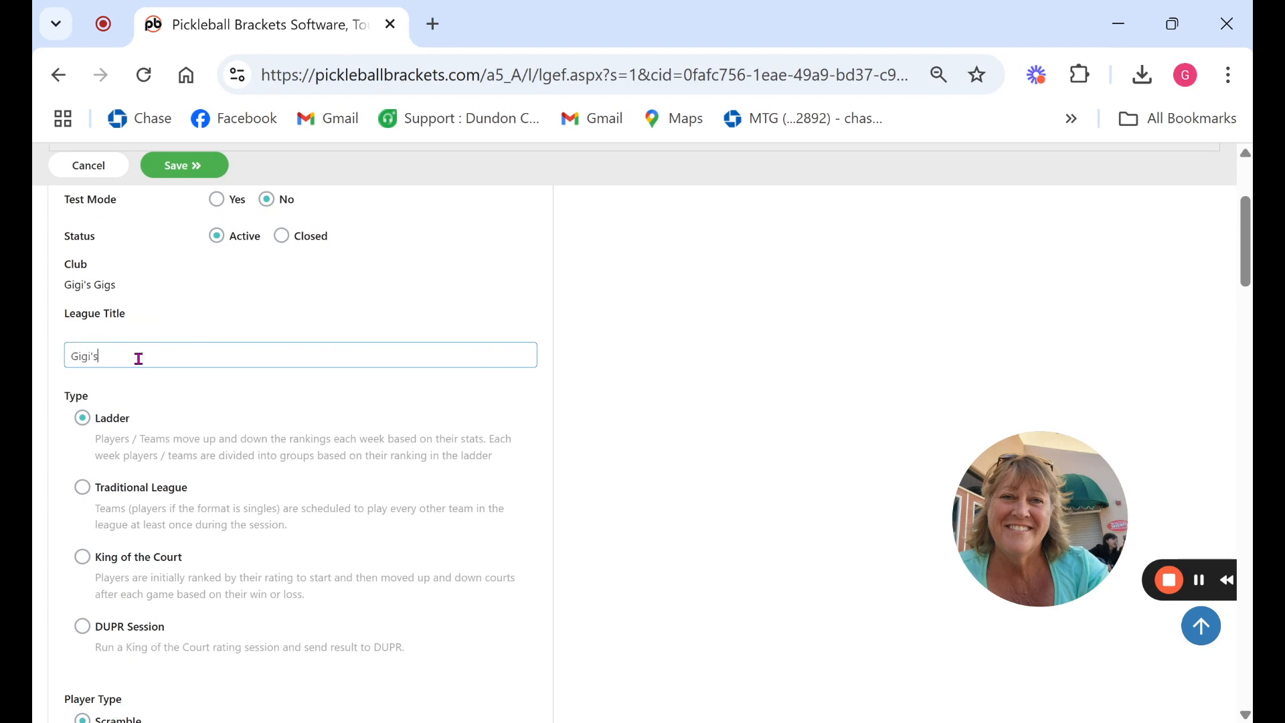
type("League Women's 3.0 Monday")
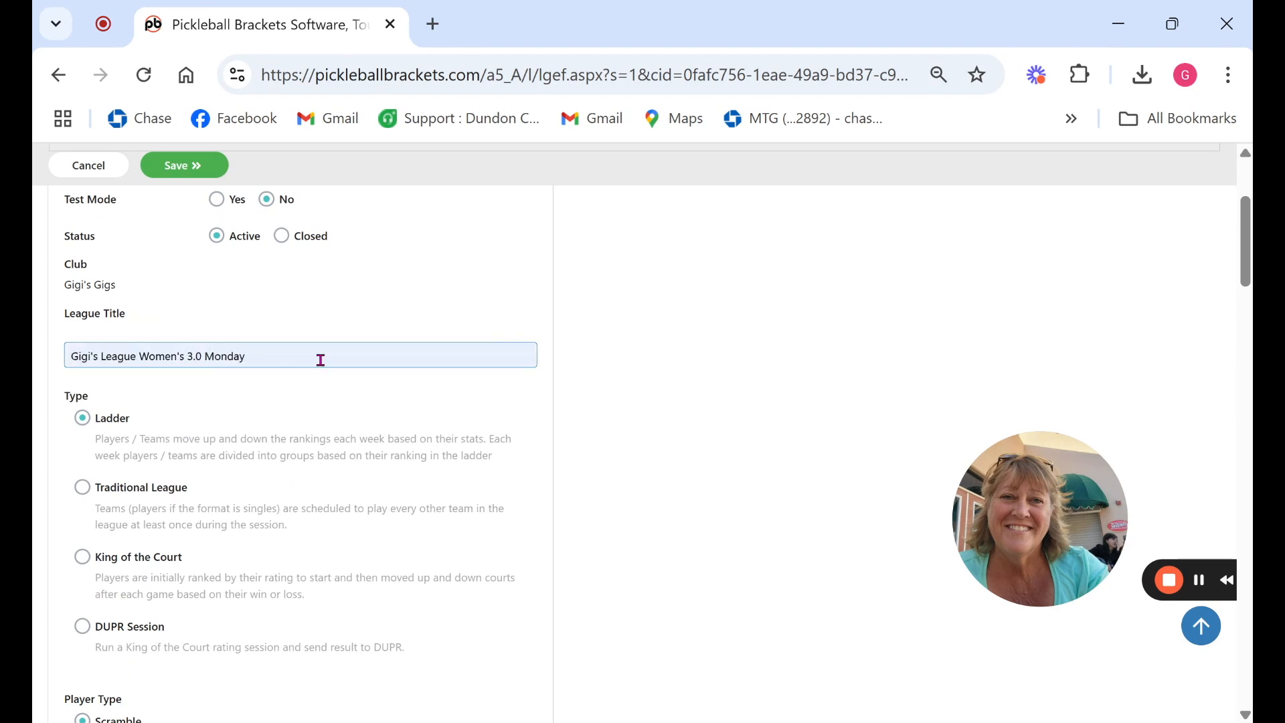
mouse_move(246, 344)
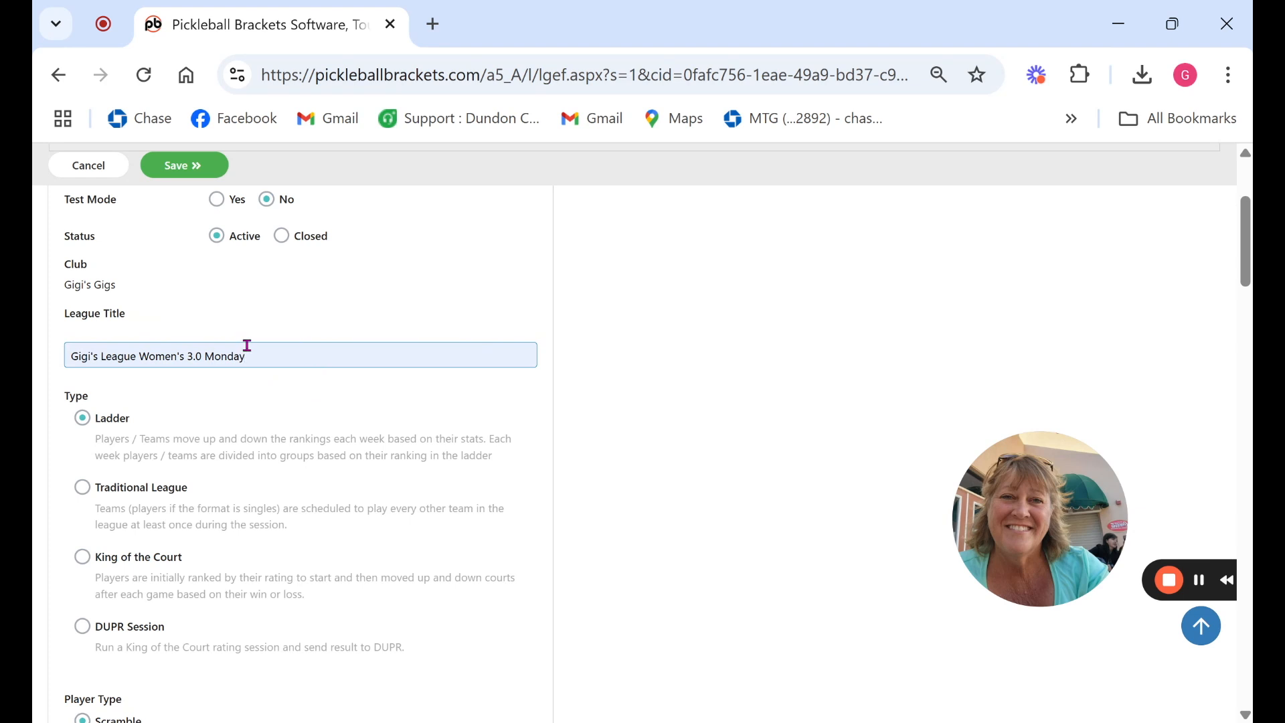
type("Ev")
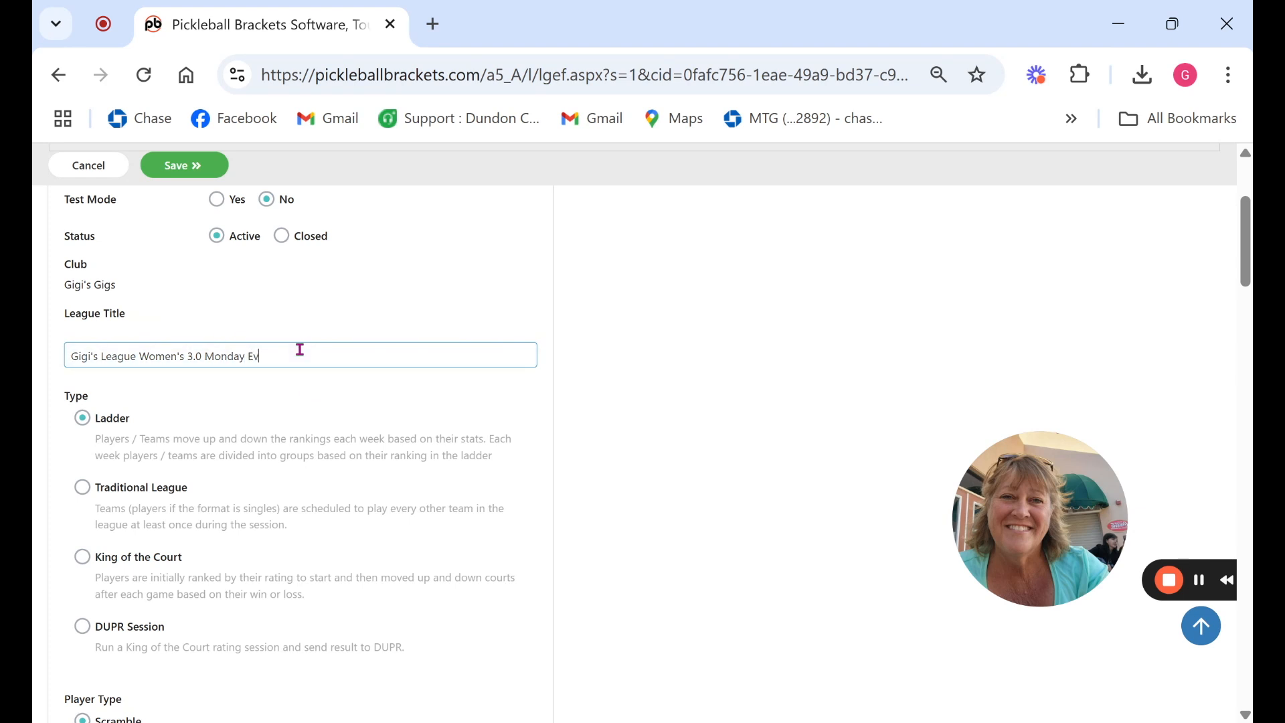
key("Backspace")
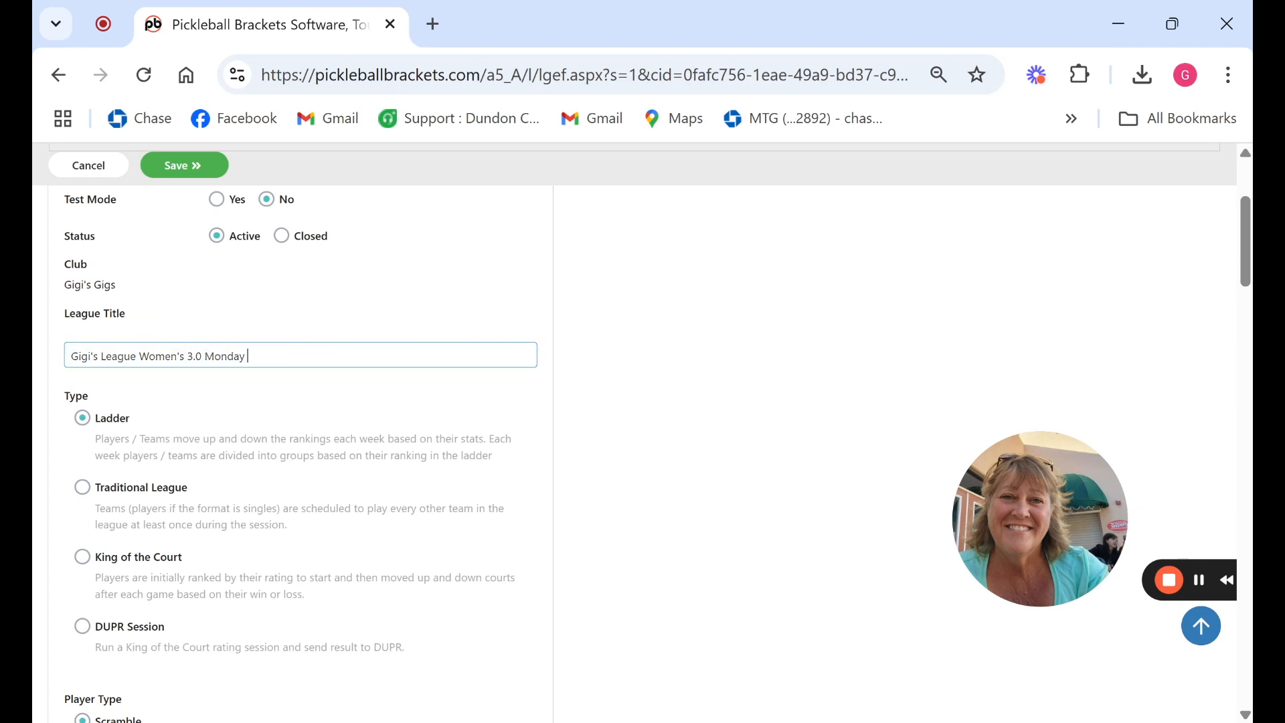
type("PM")
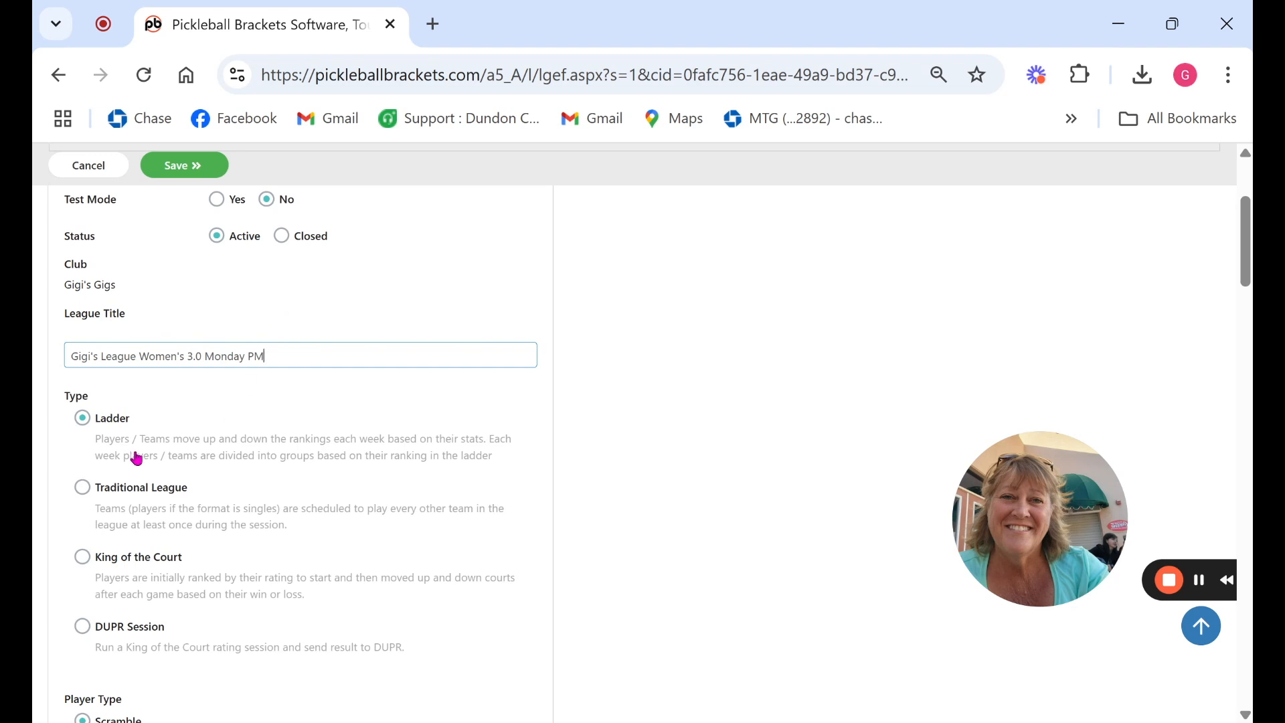
mouse_move(141, 625)
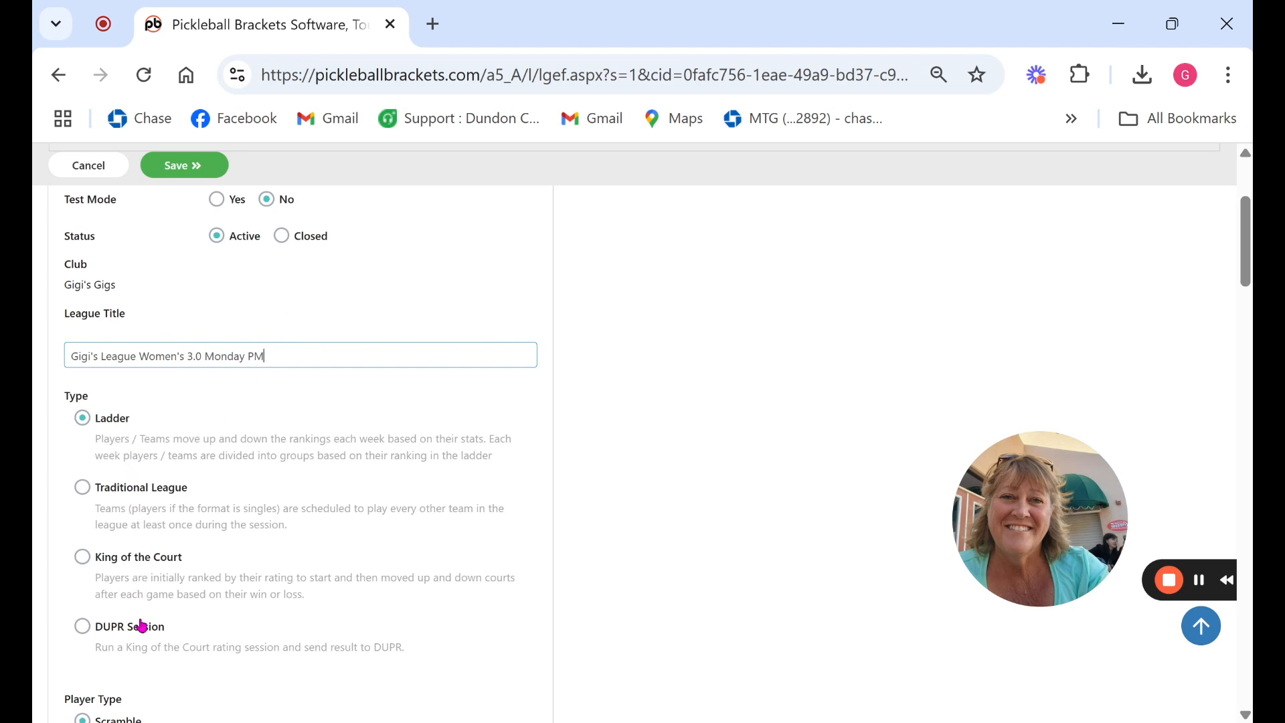
Use Doubles as the format and set Allow Player Score Entry to No.
scroll("down", 3)
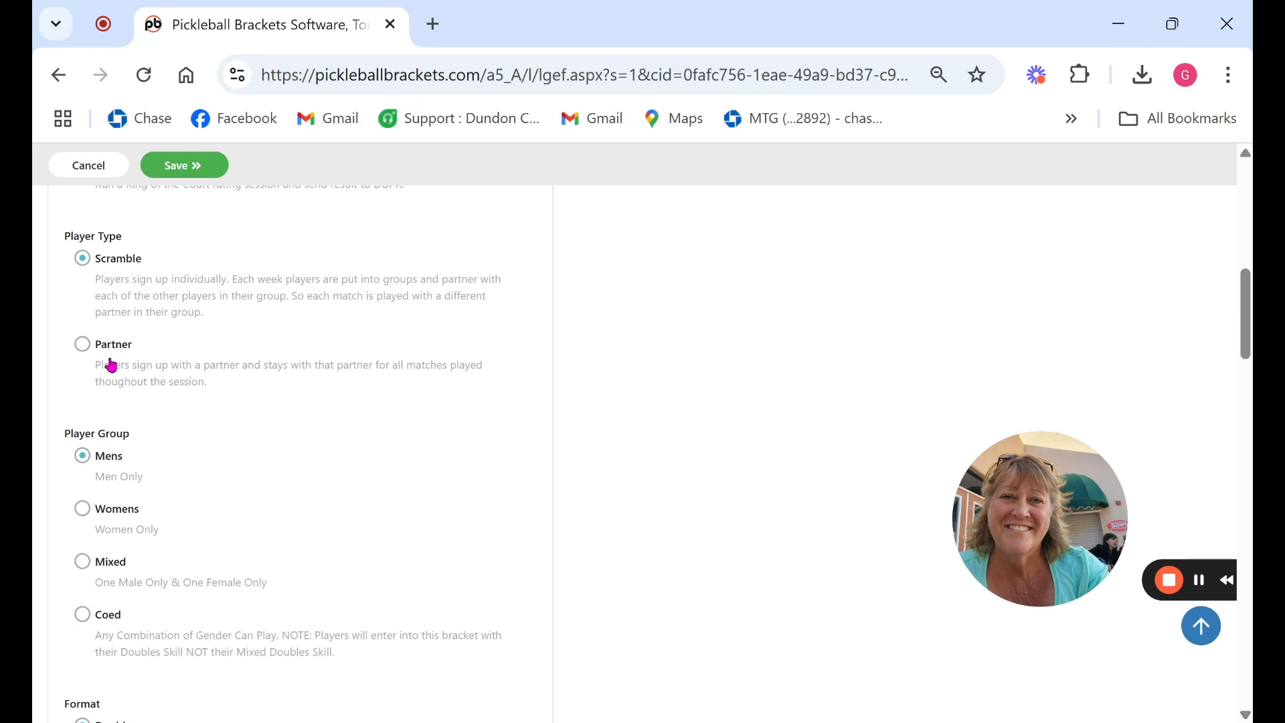
mouse_move(118, 548)
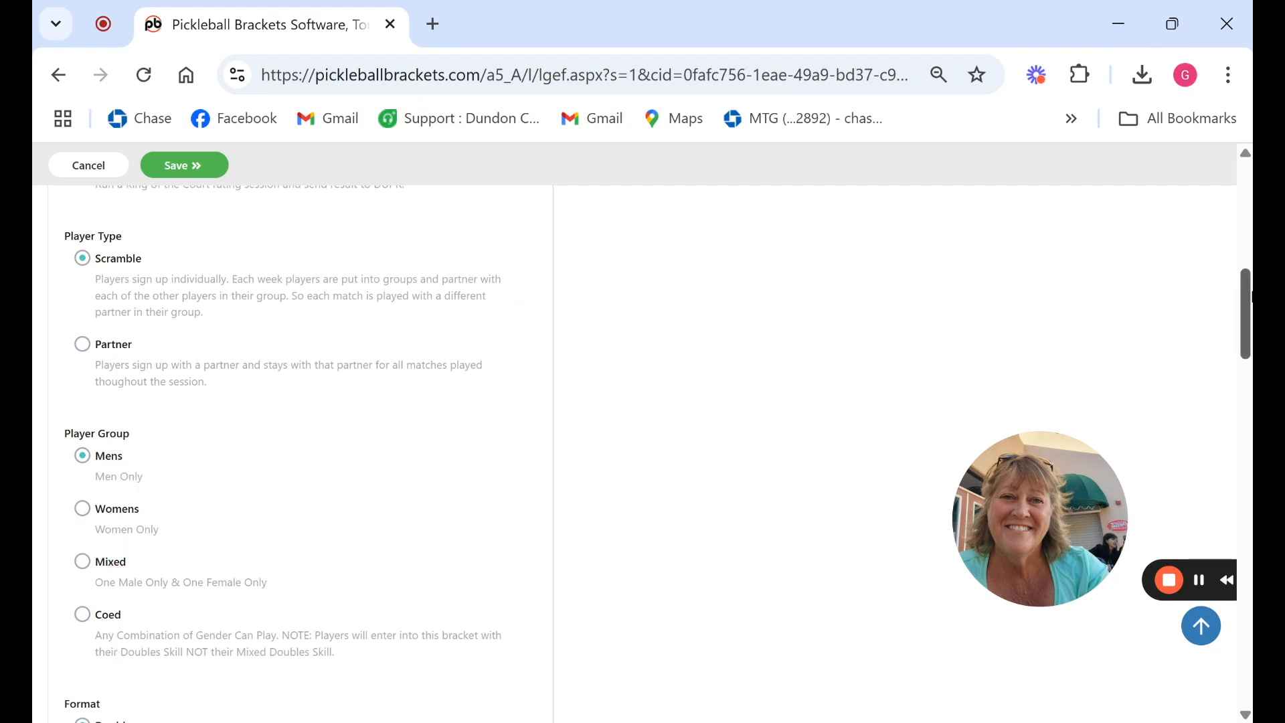
scroll("down", 3)
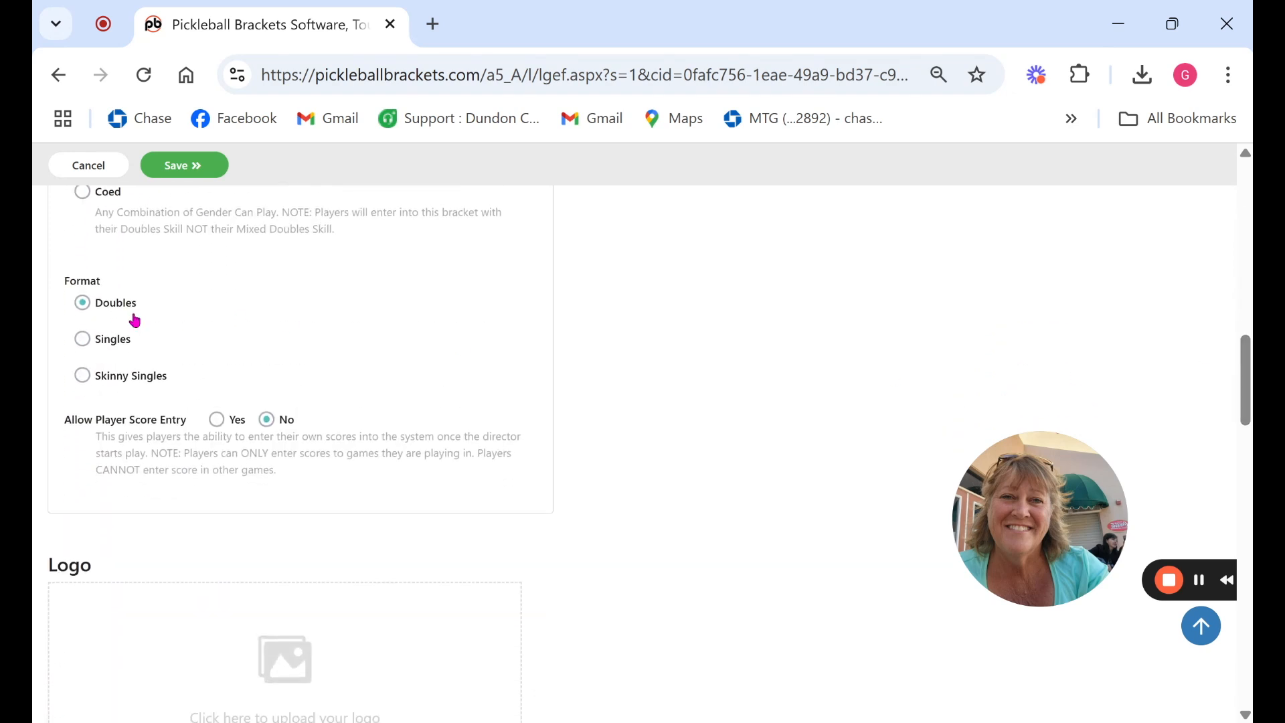
mouse_move(213, 429)
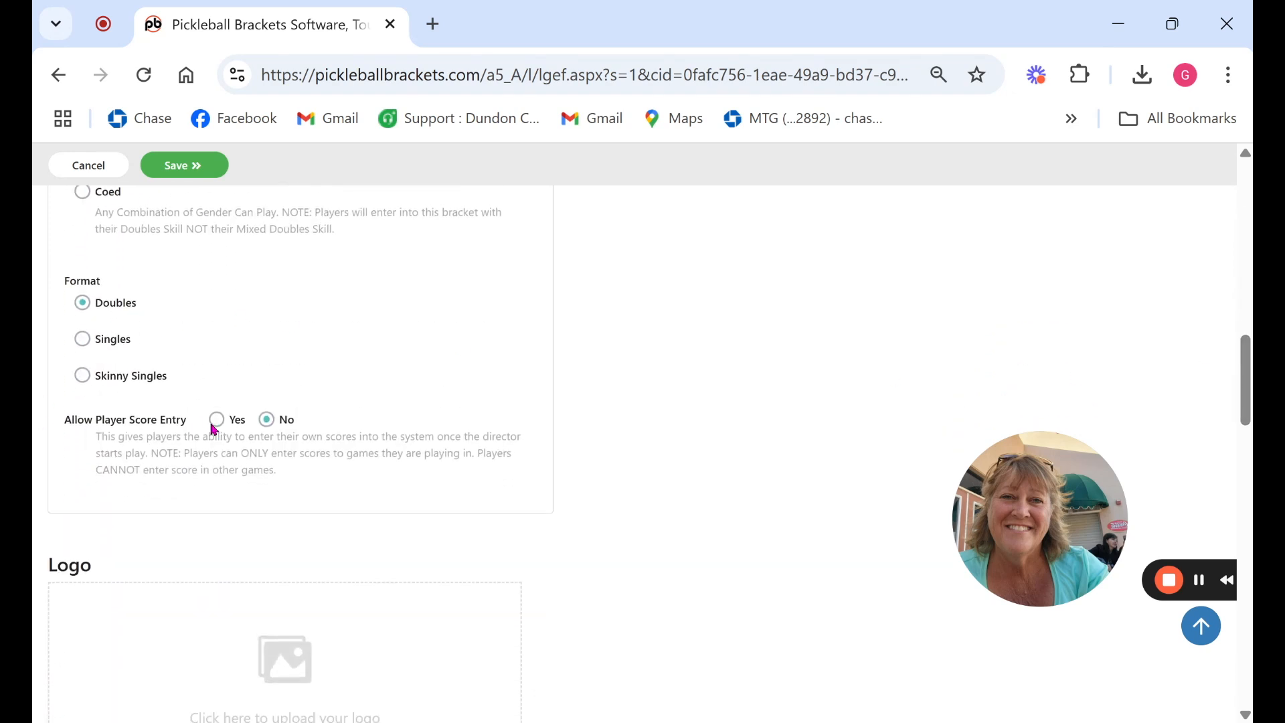
left_click(216, 419)
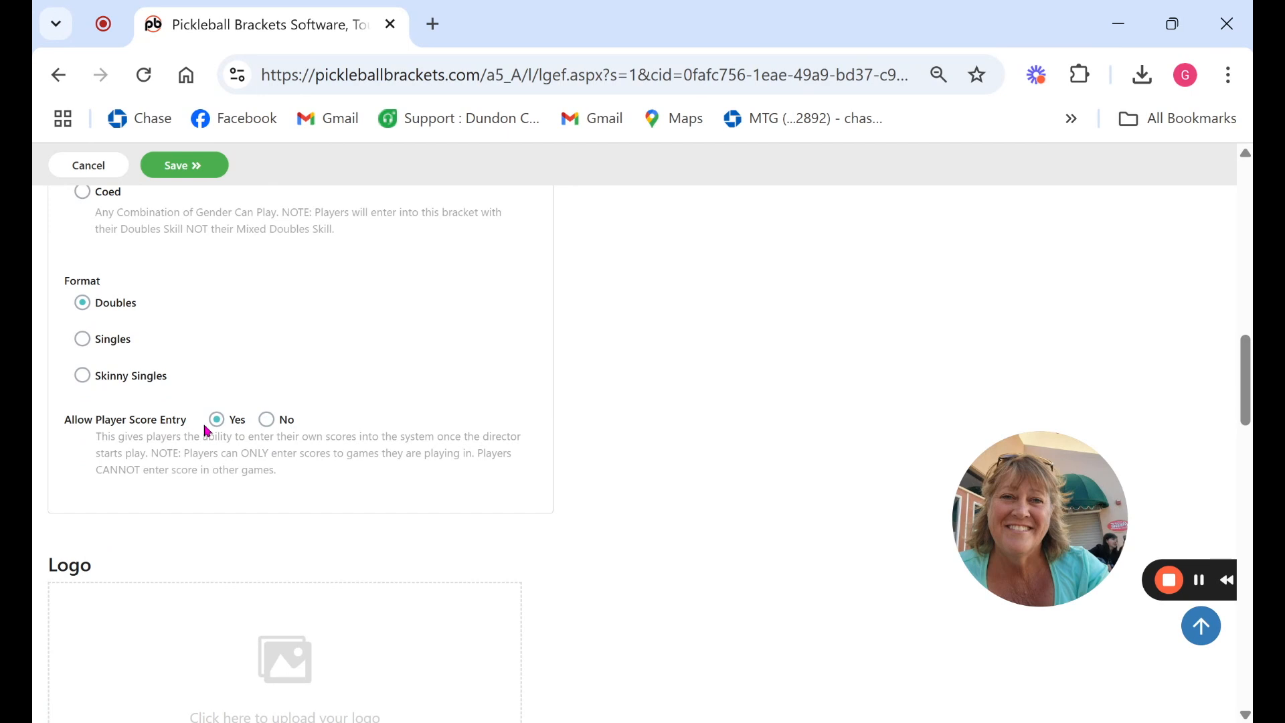
left_click(266, 419)
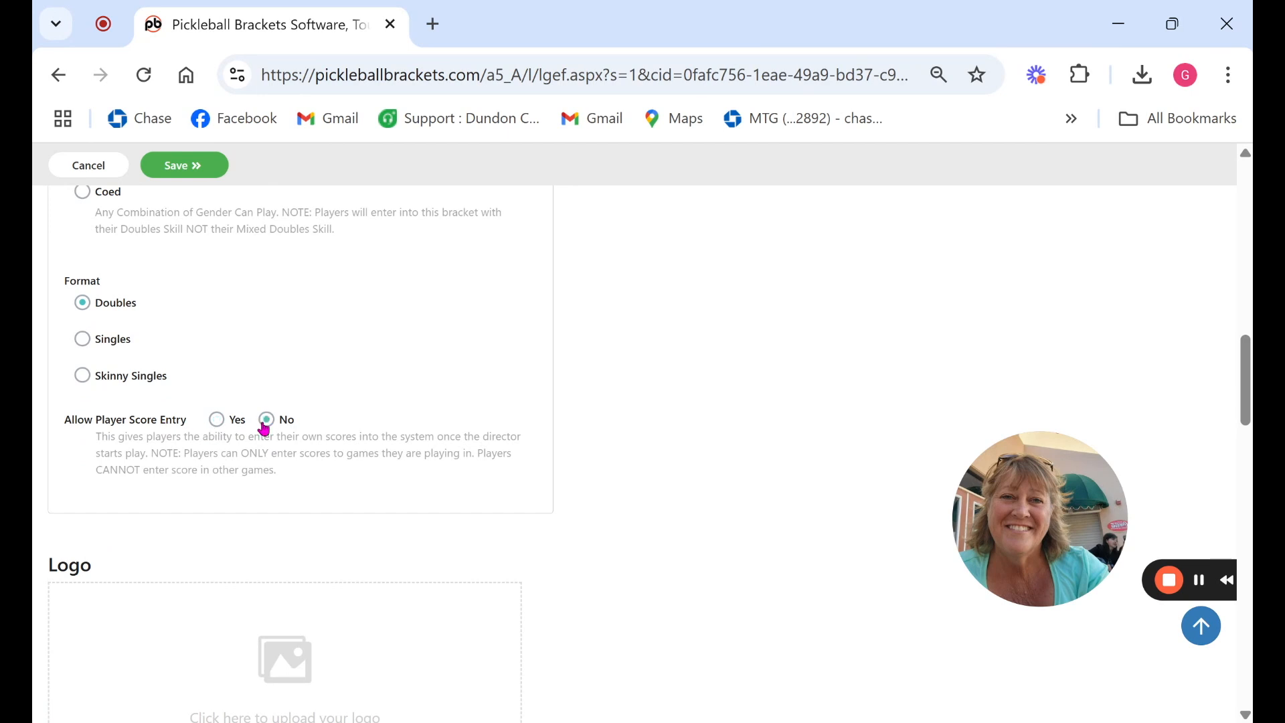
mouse_move(216, 424)
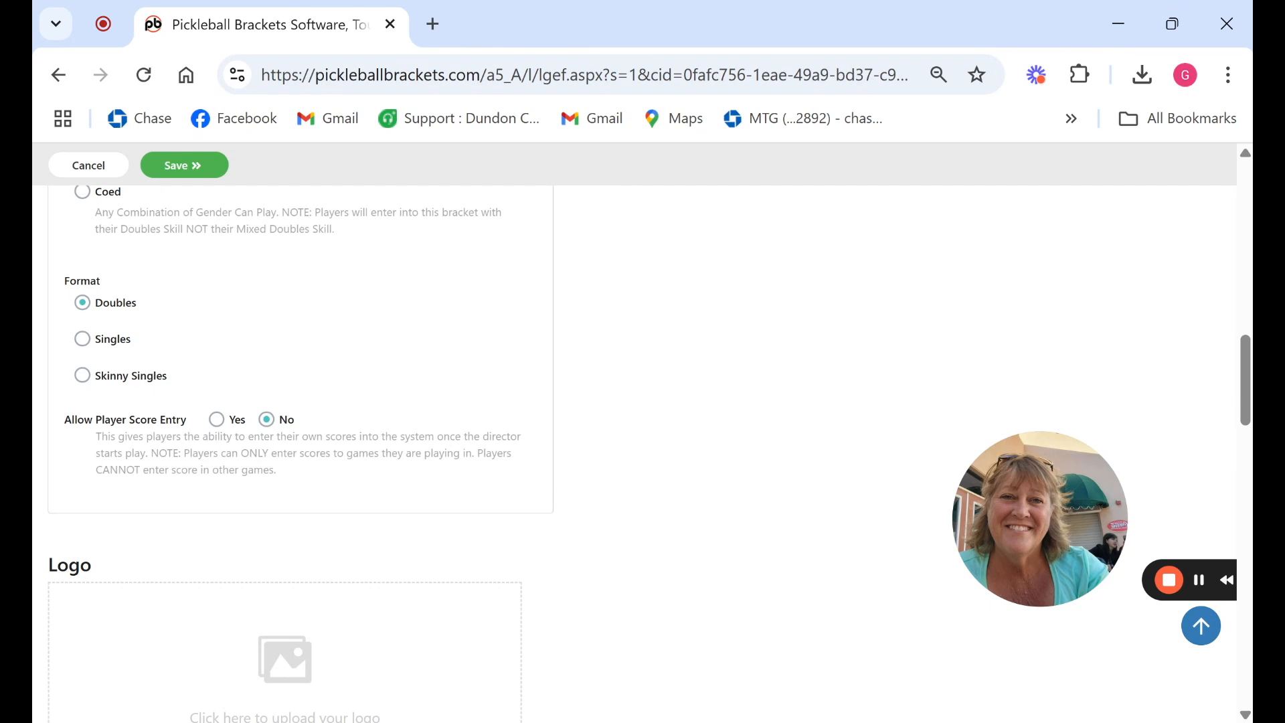
mouse_move(803, 410)
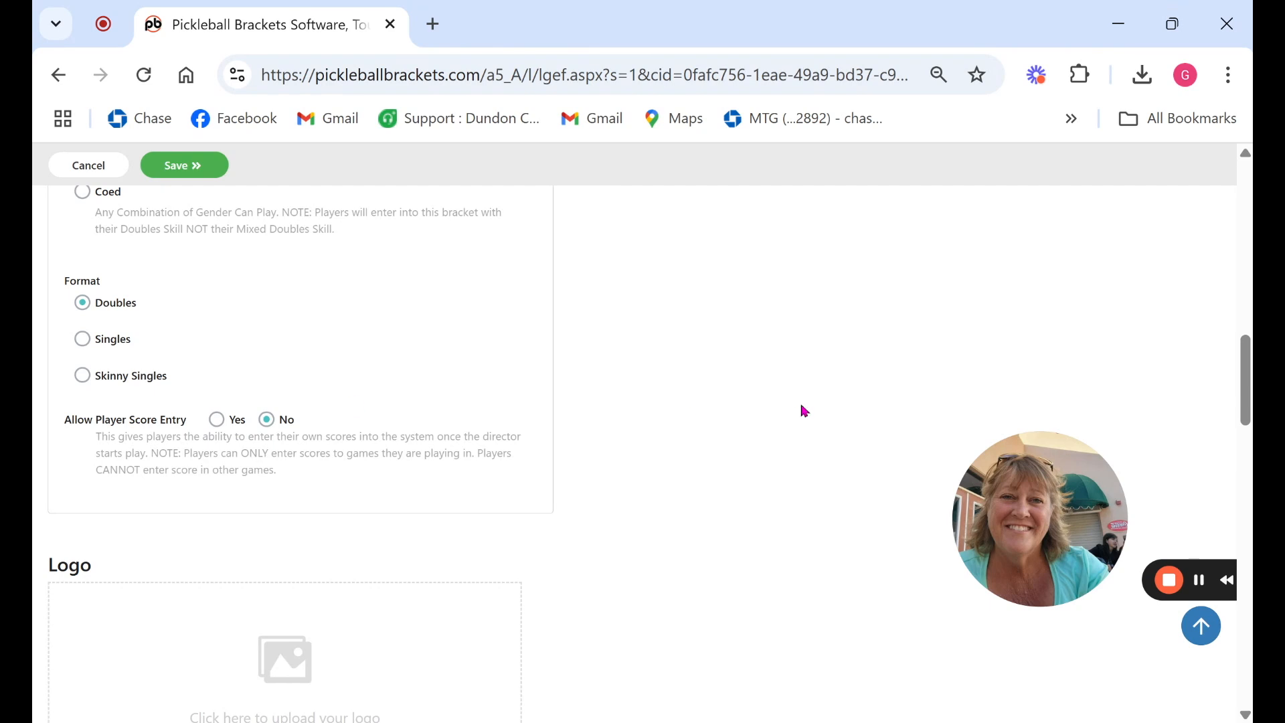
scroll("down", 3)
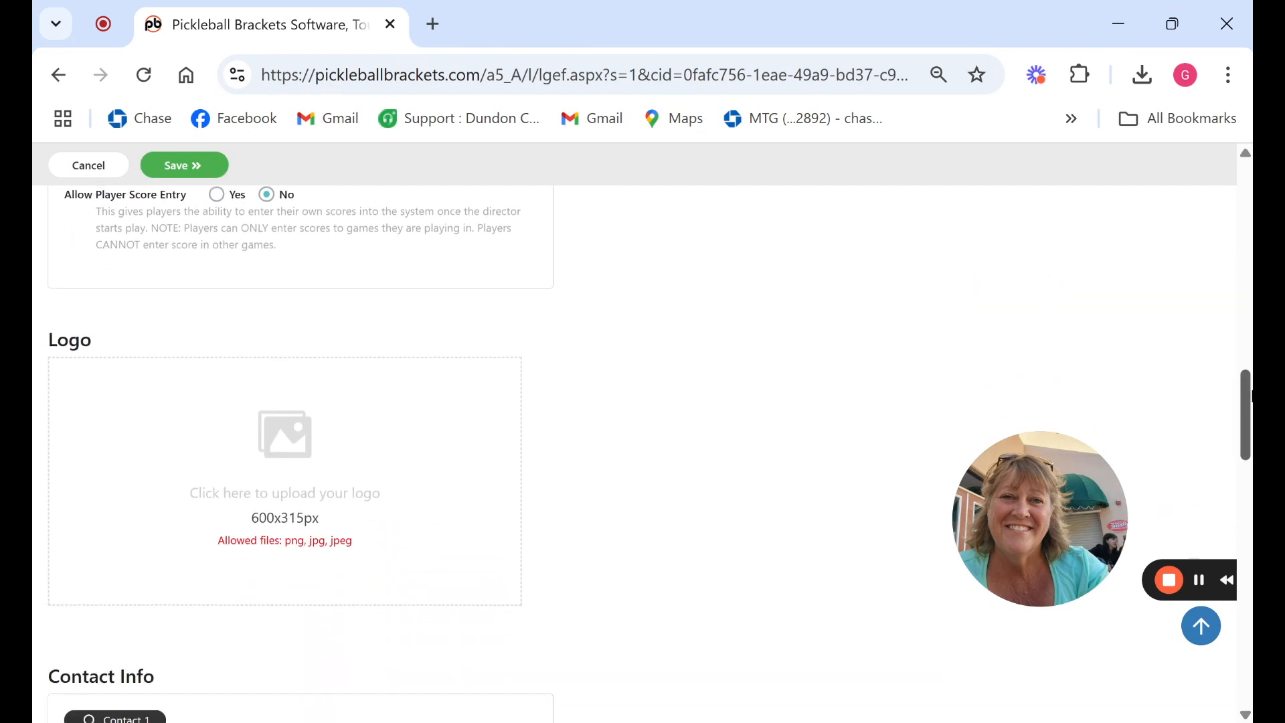
scroll("down", 3)
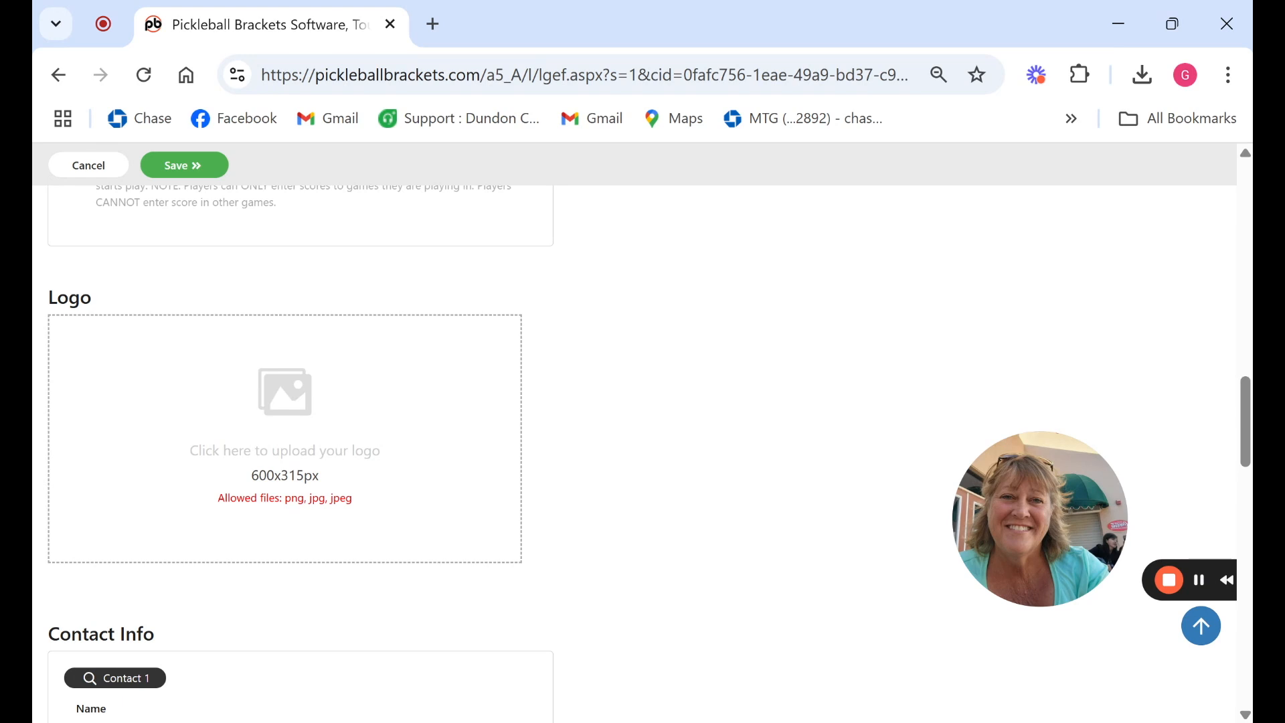
mouse_move(1240, 383)
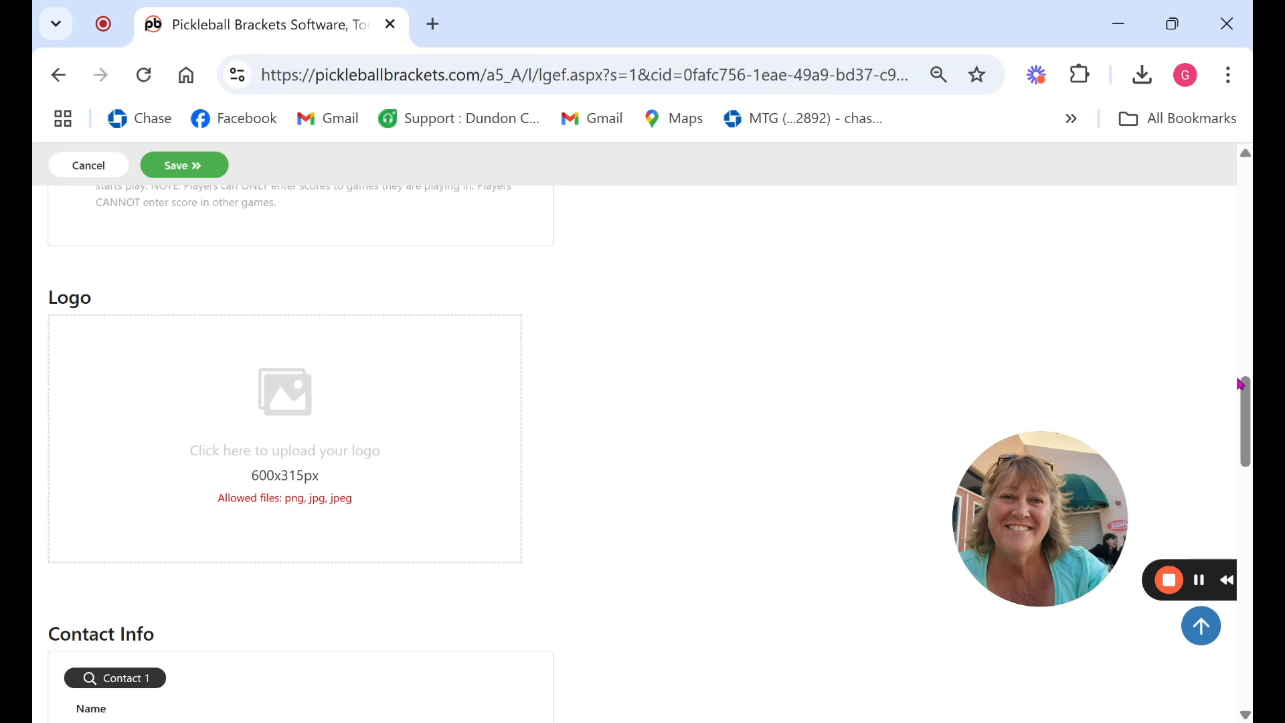
scroll("down", 3)
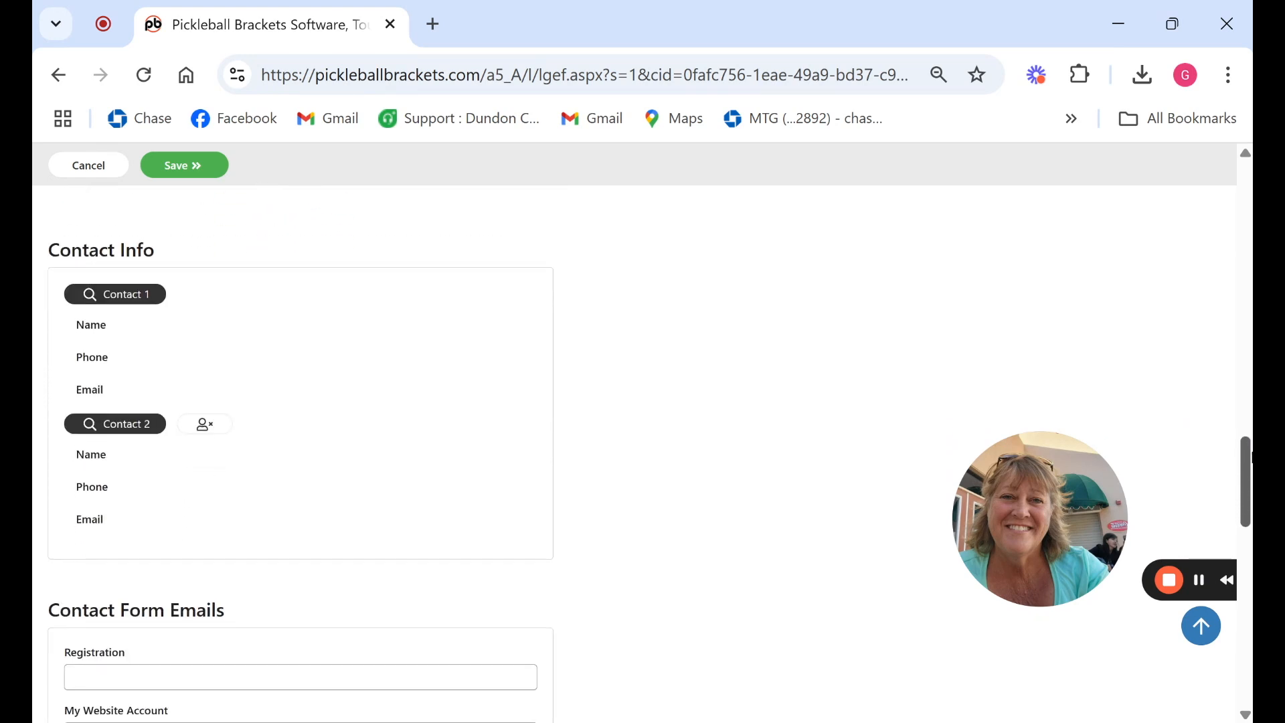
Search for 'gail' as the league's Contact 1.
left_click(115, 295)
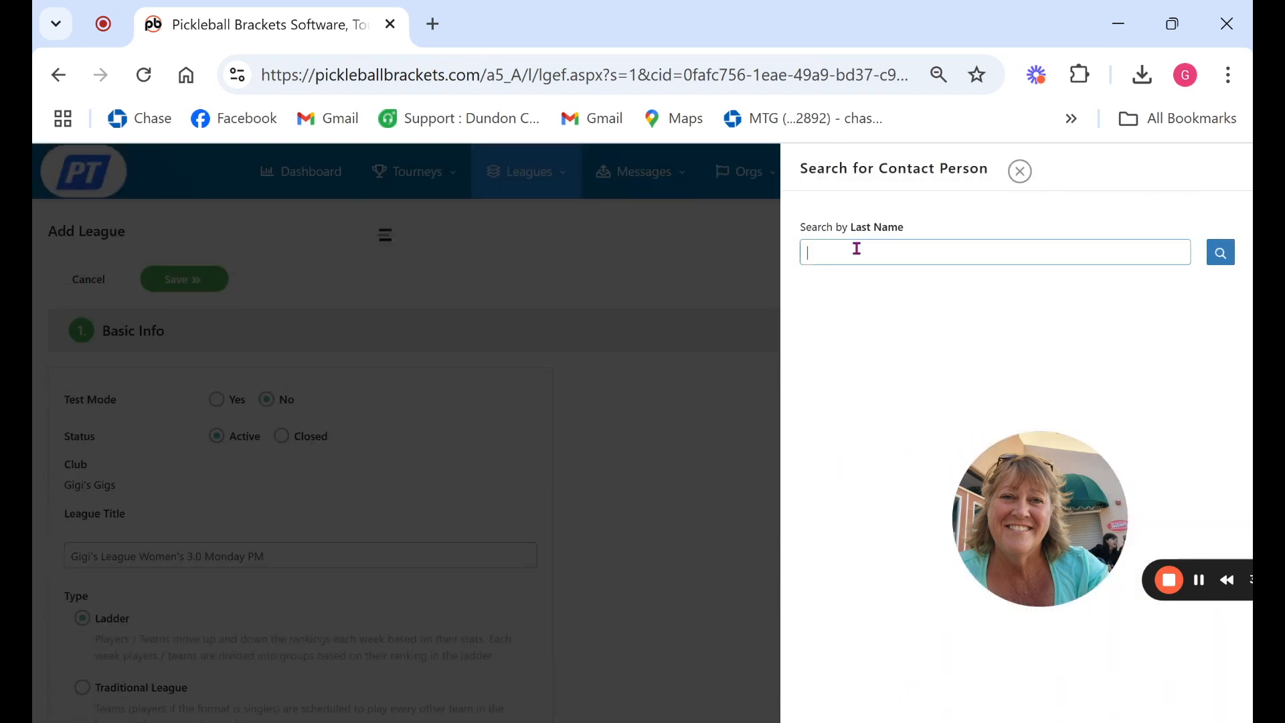
scroll("down", 3)
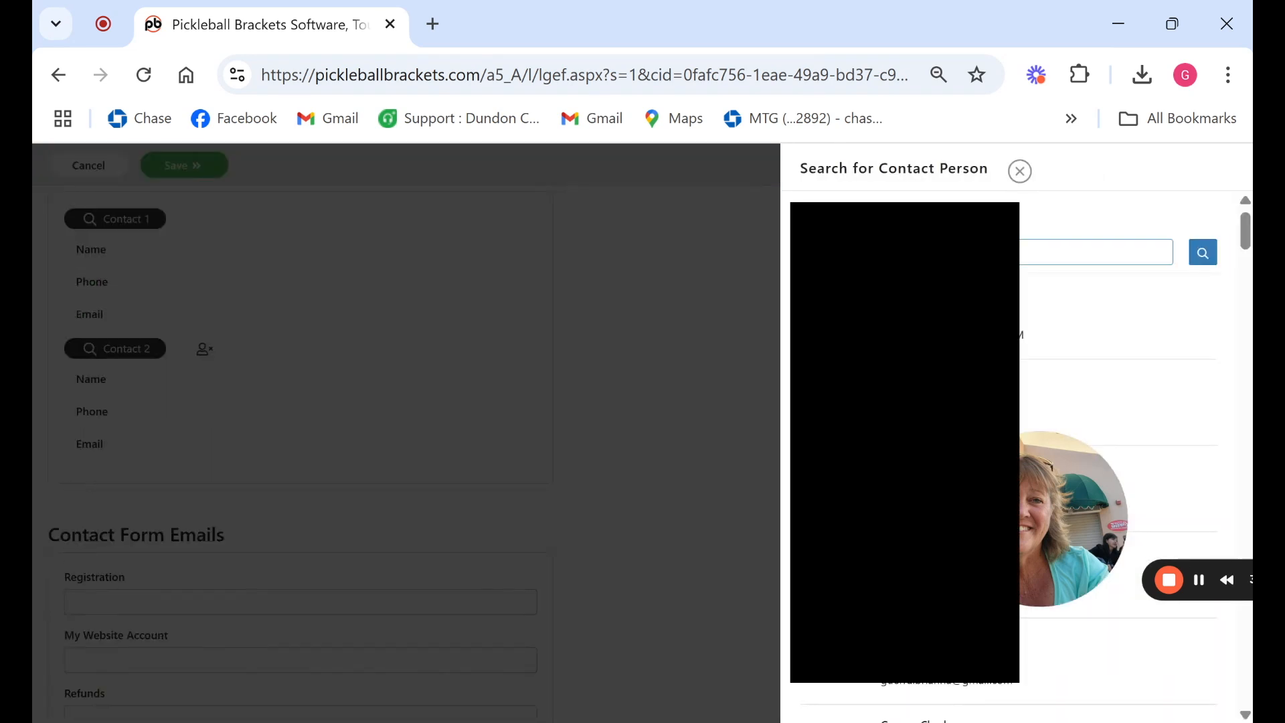
type("gail")
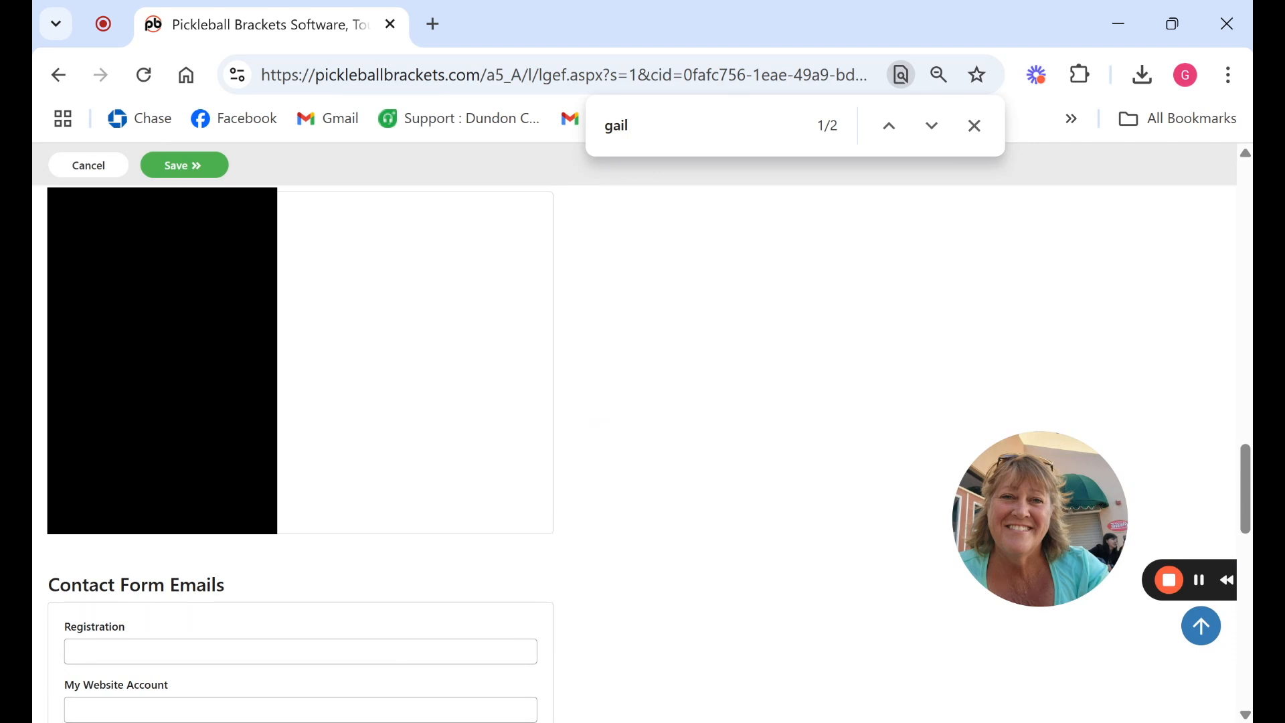
Leave description, additional information and refund policy blank and save the basic info.
scroll("down", 3)
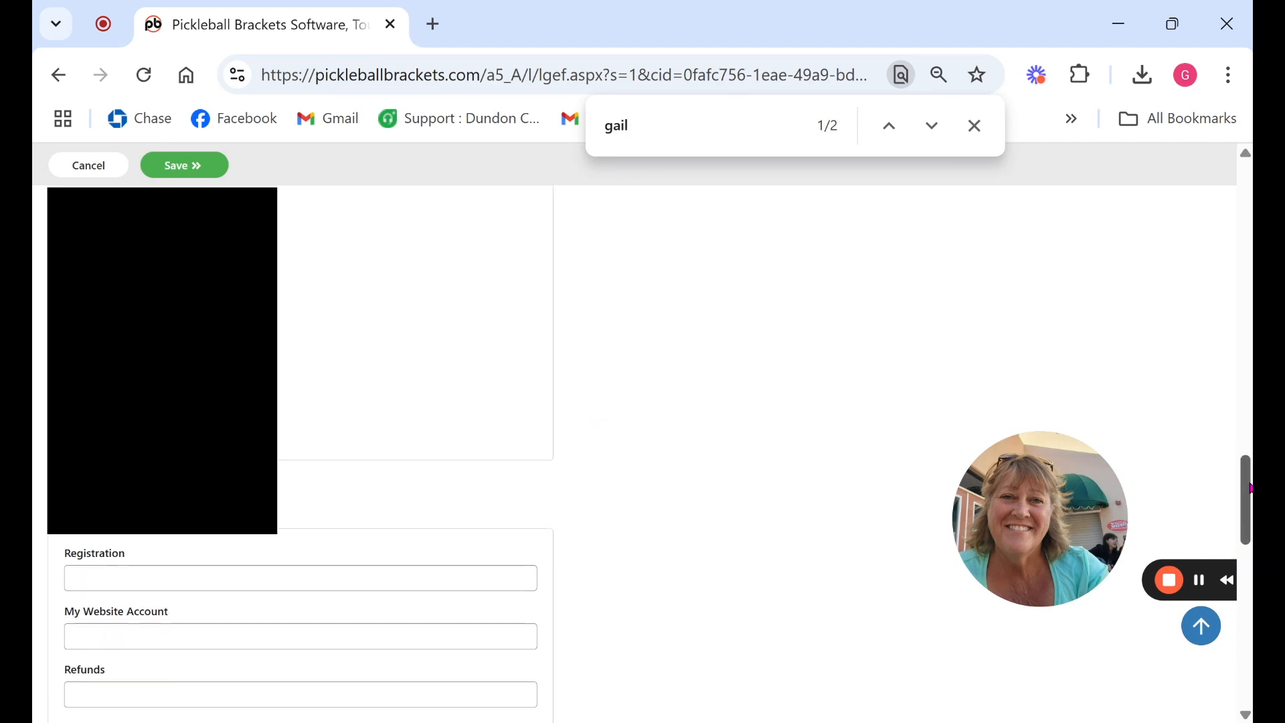
scroll("down", 3)
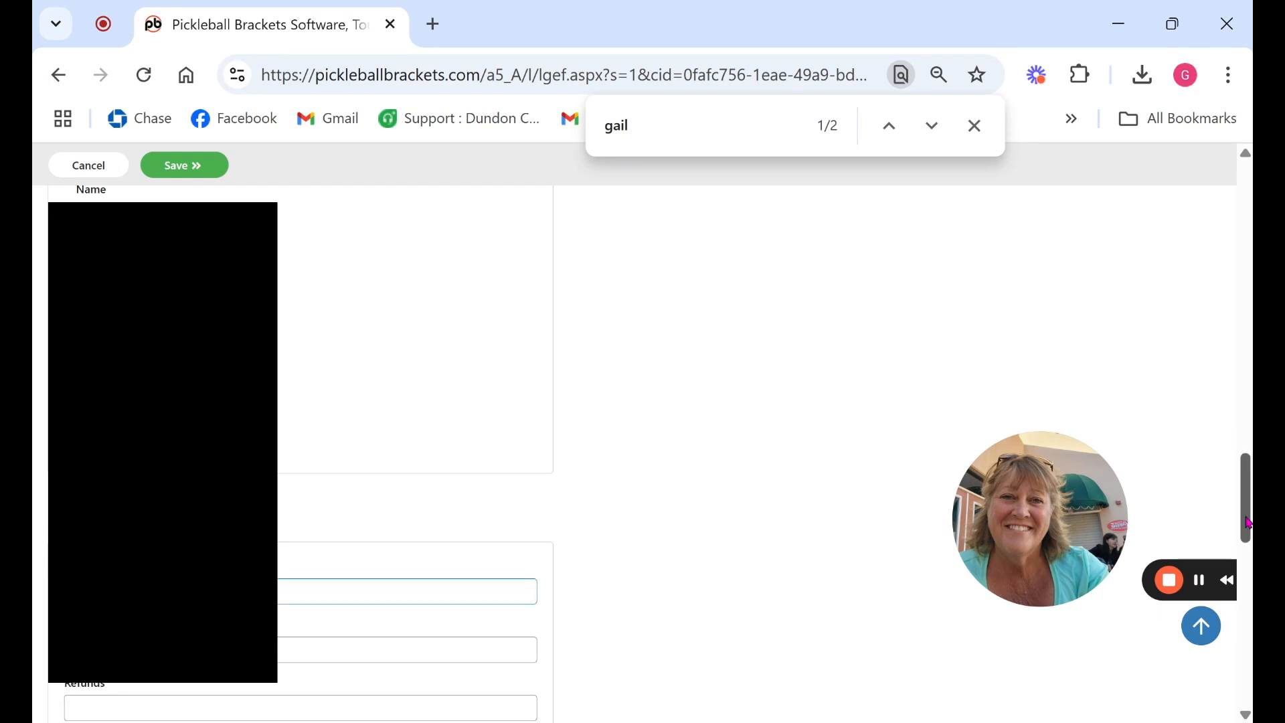
scroll("down", 3)
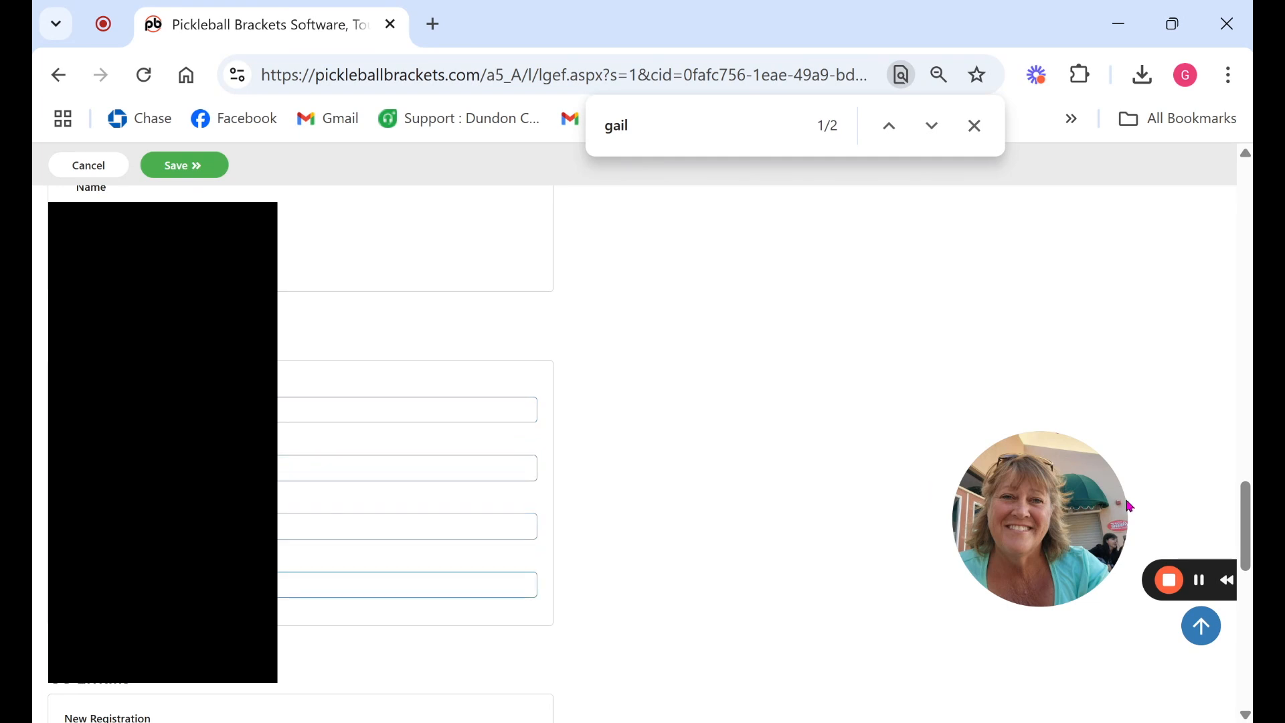
scroll("down", 3)
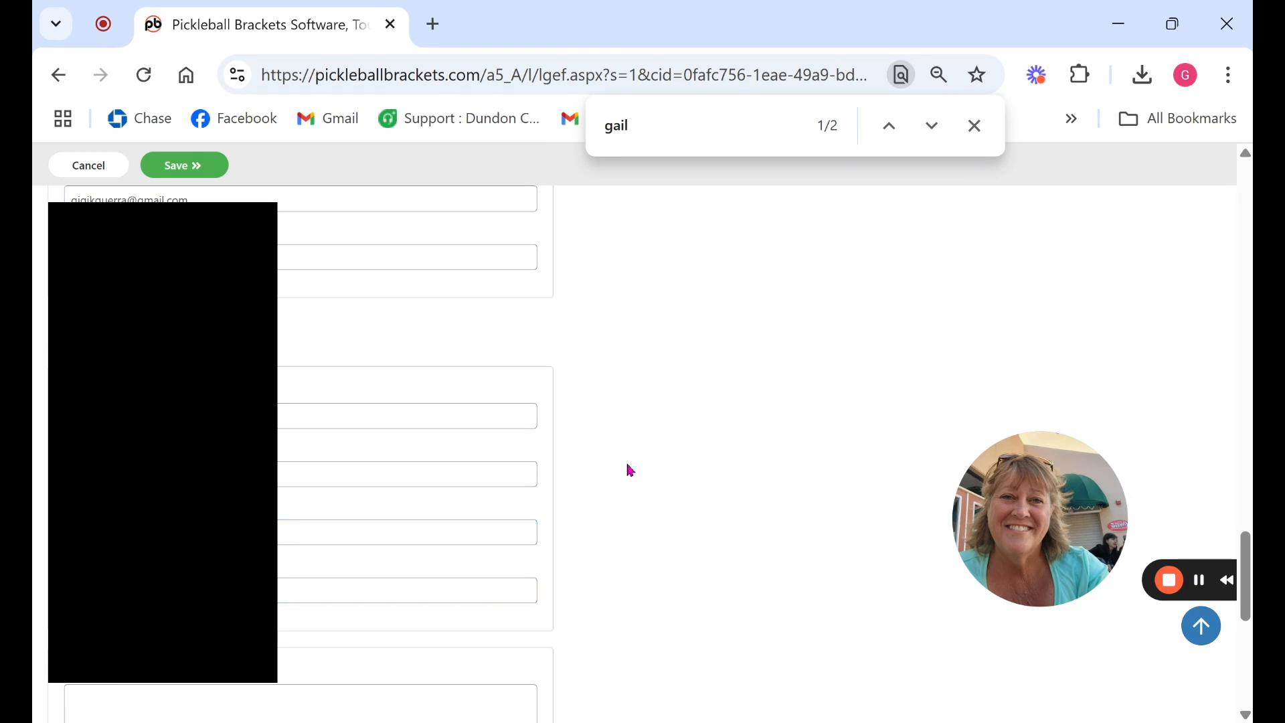
scroll("down", 3)
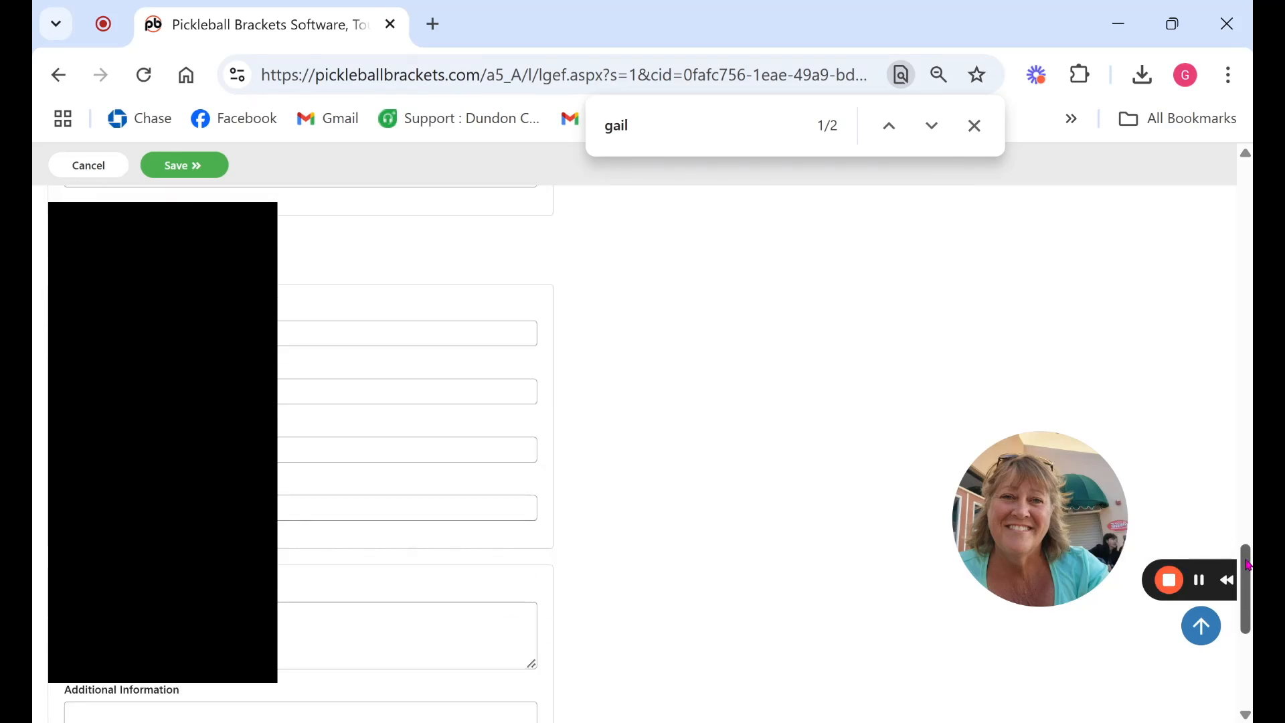
scroll("down", 3)
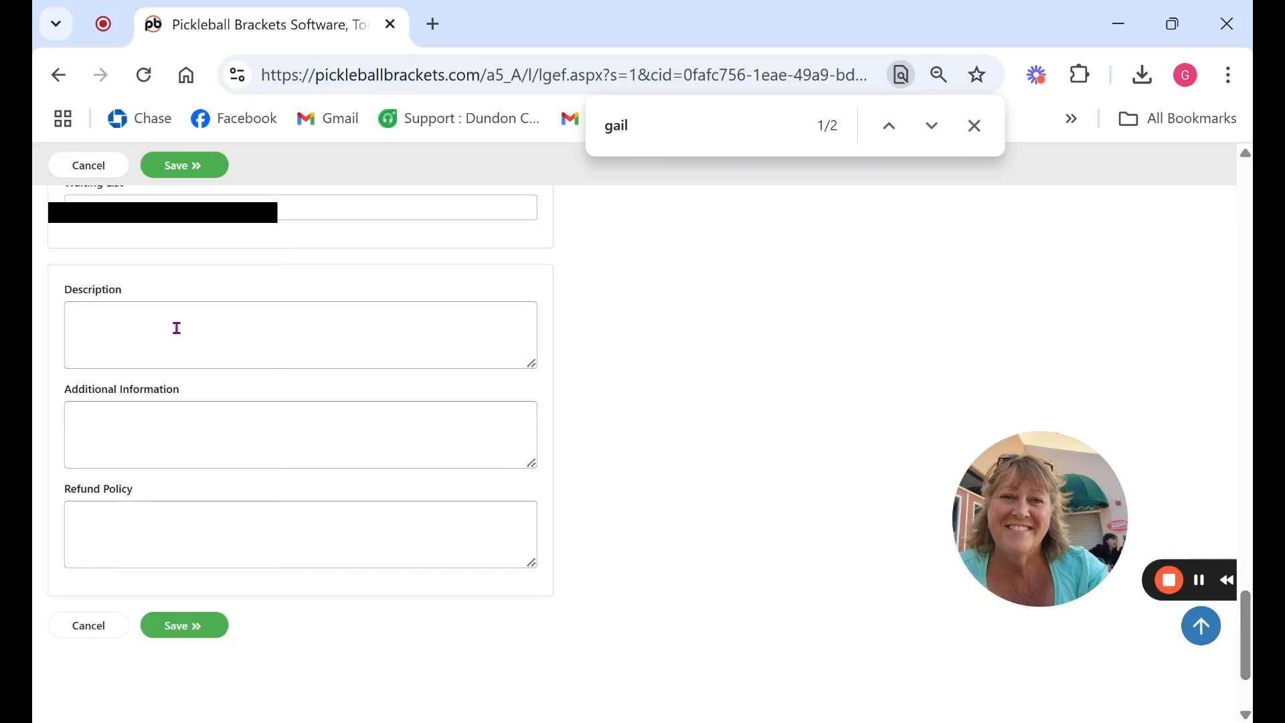
mouse_move(215, 471)
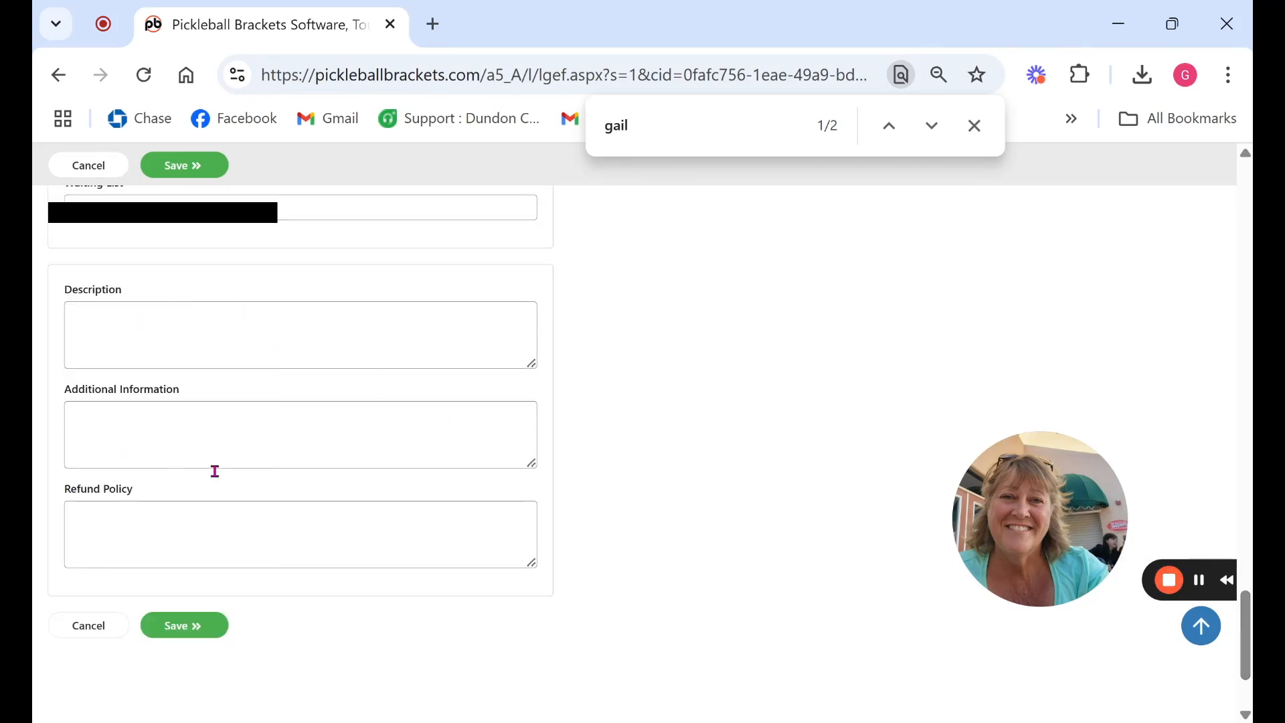
mouse_move(197, 533)
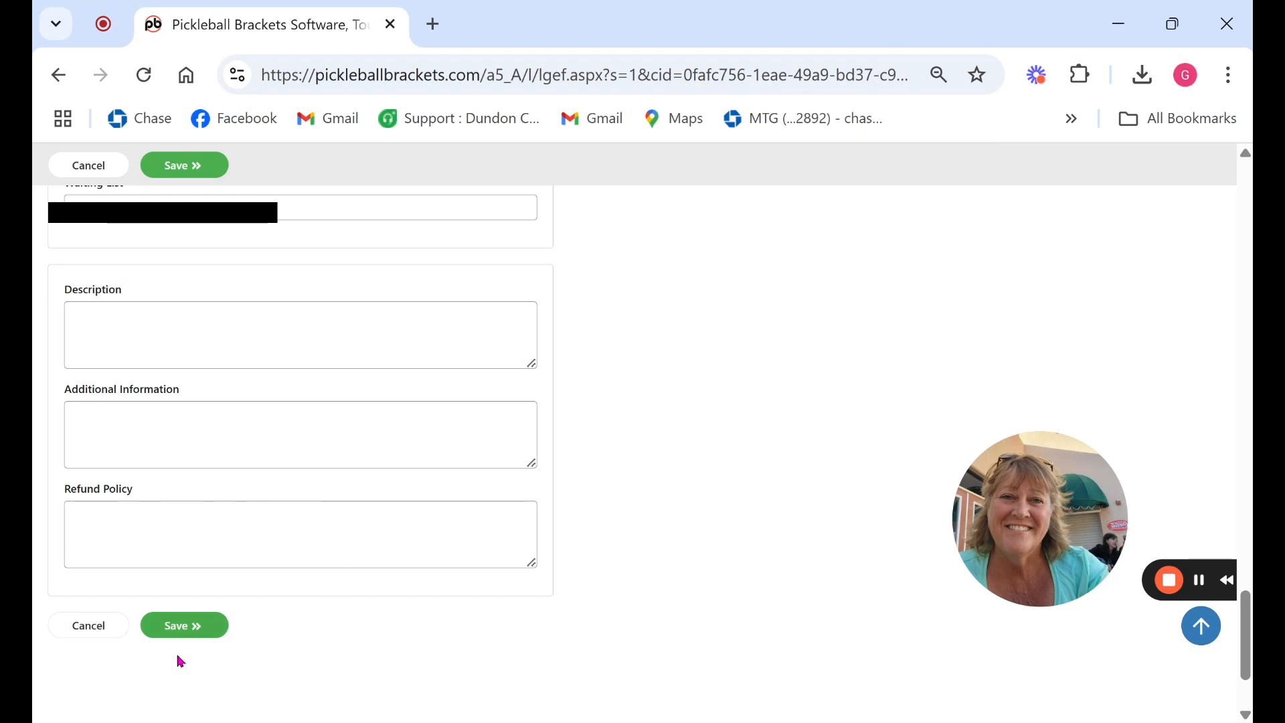
left_click(183, 624)
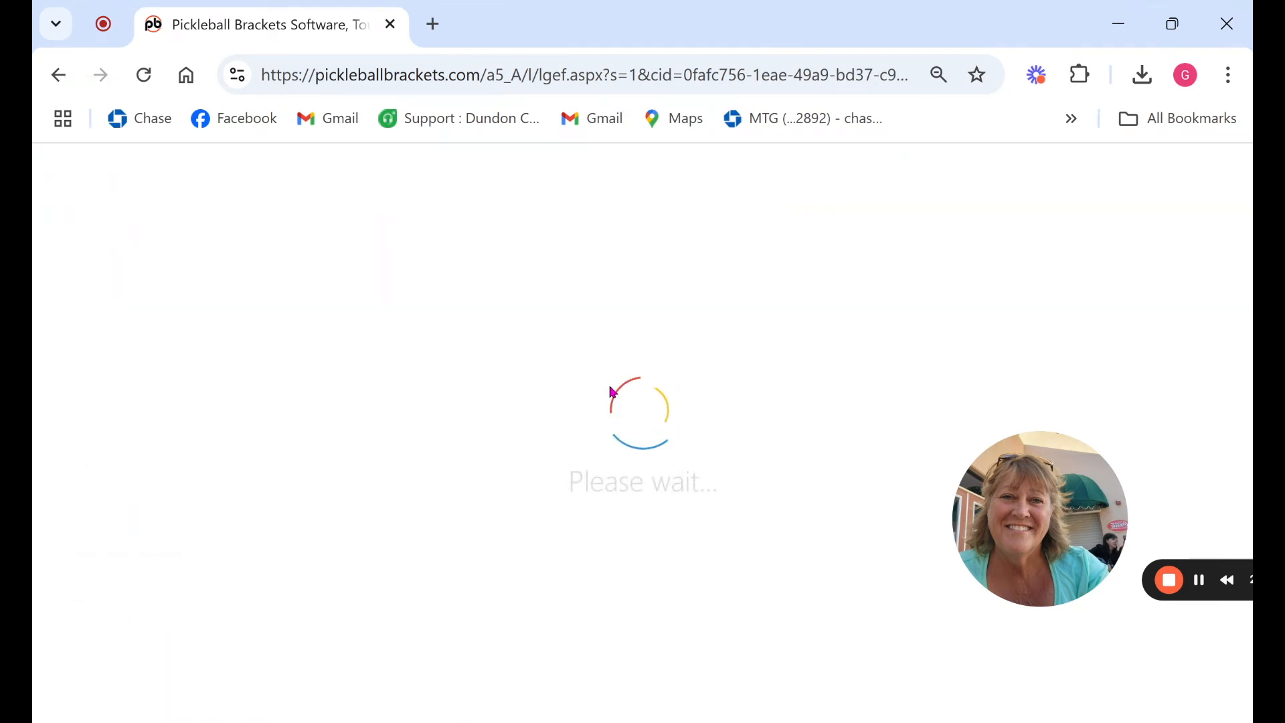
mouse_move(615, 387)
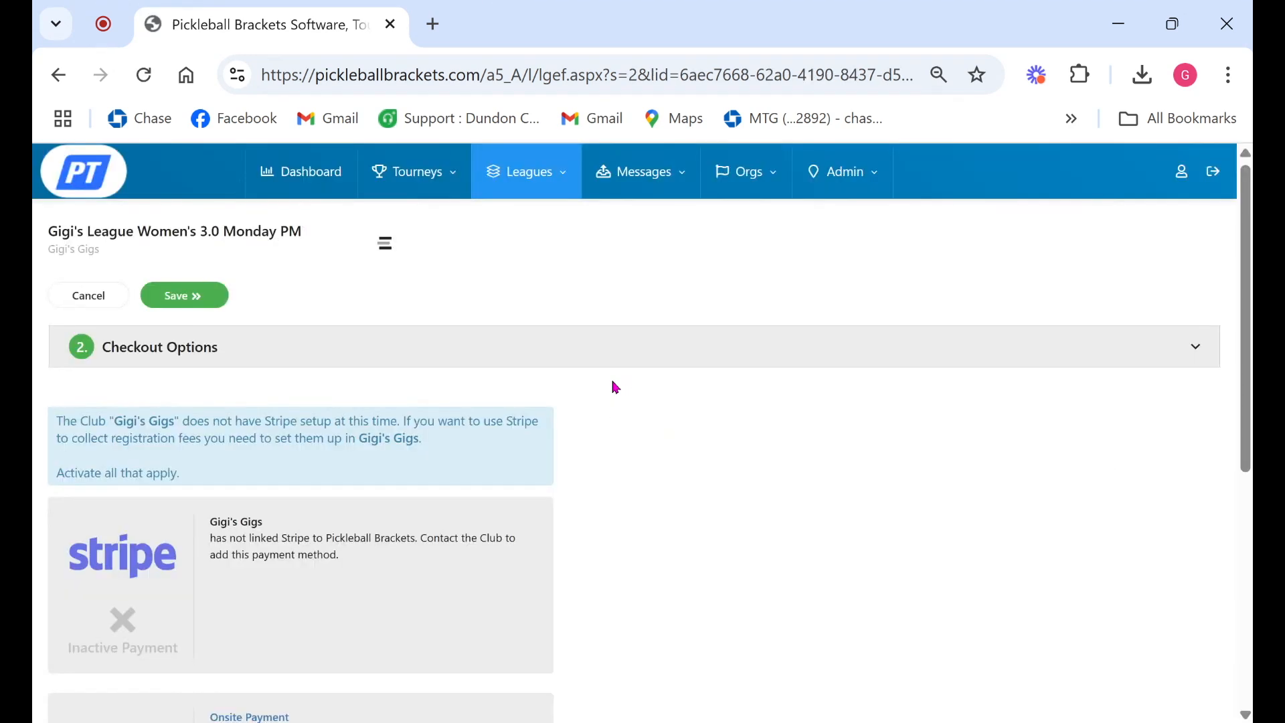
Keep Onsite Payment active and save the checkout options.
scroll("down", 3)
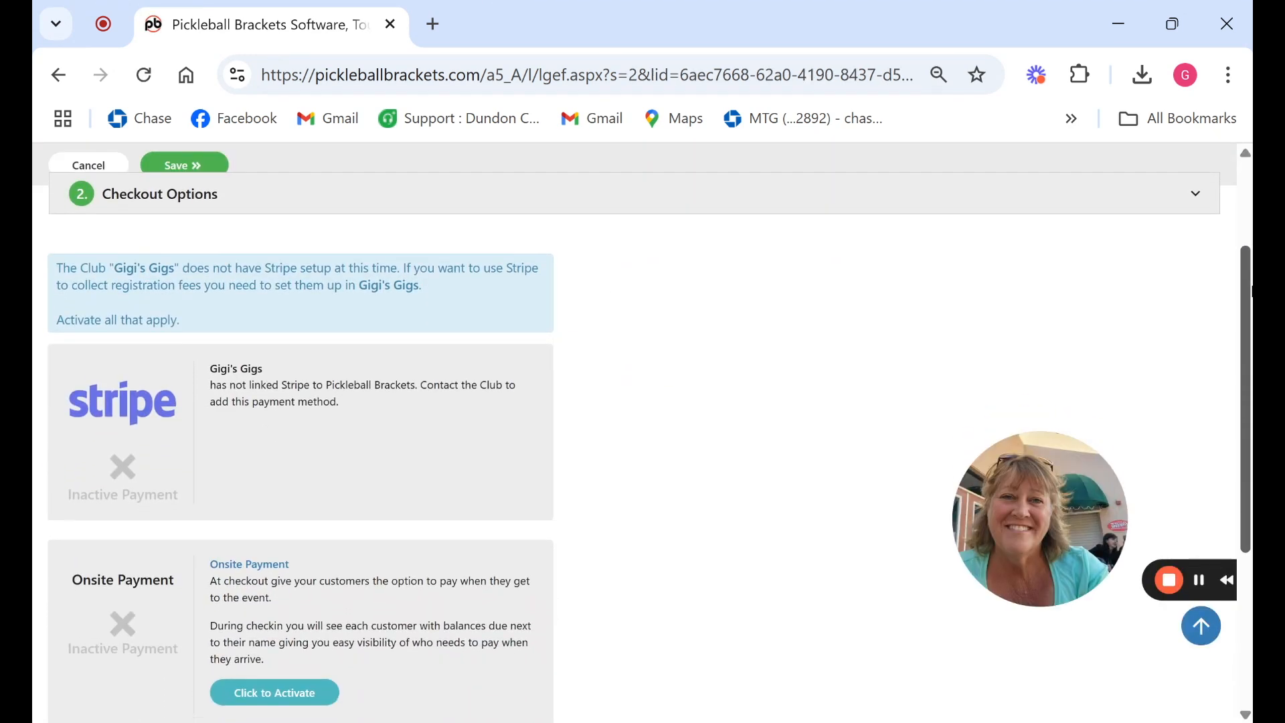
scroll("down", 3)
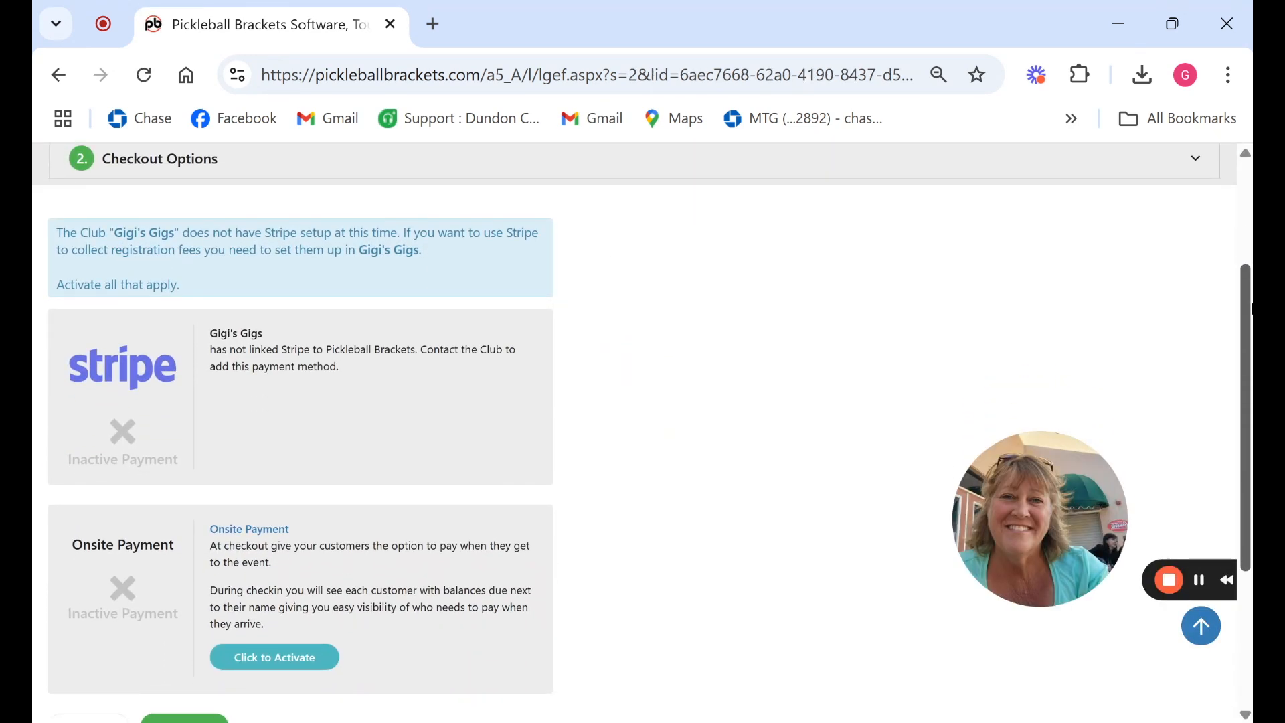
mouse_move(395, 390)
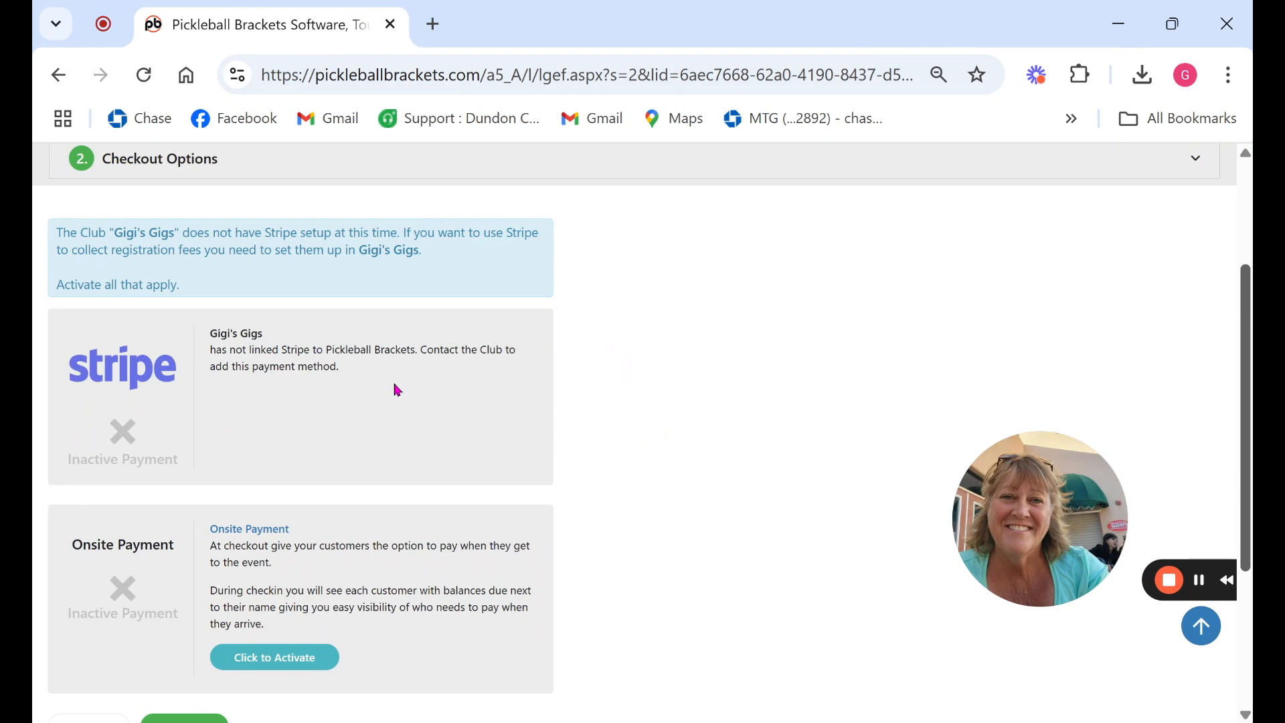
mouse_move(930, 572)
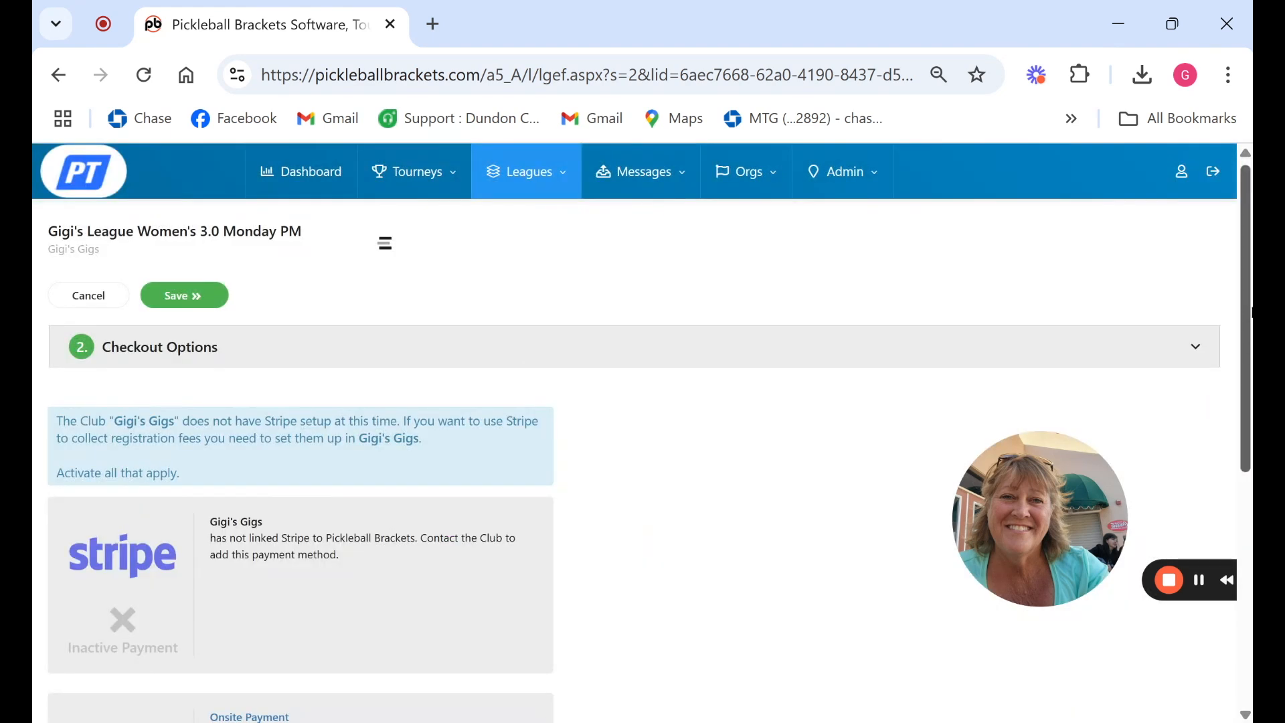
scroll("down", 3)
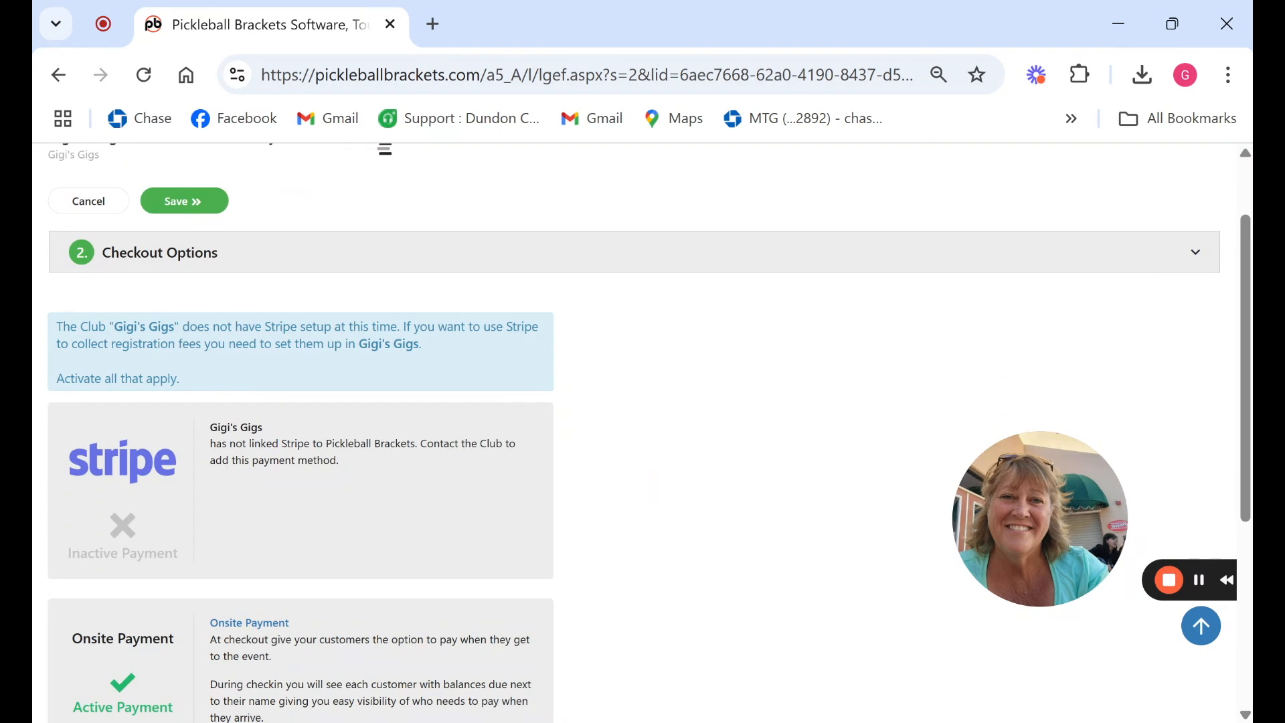
mouse_move(404, 532)
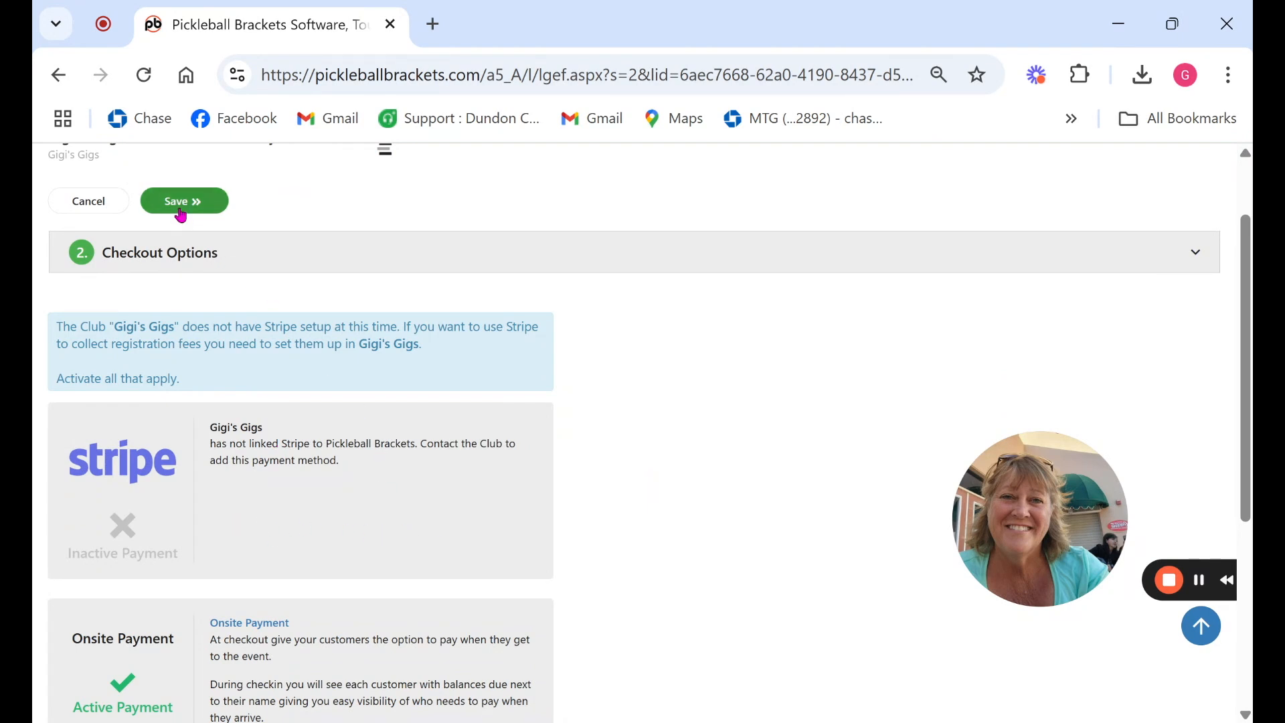
left_click(184, 201)
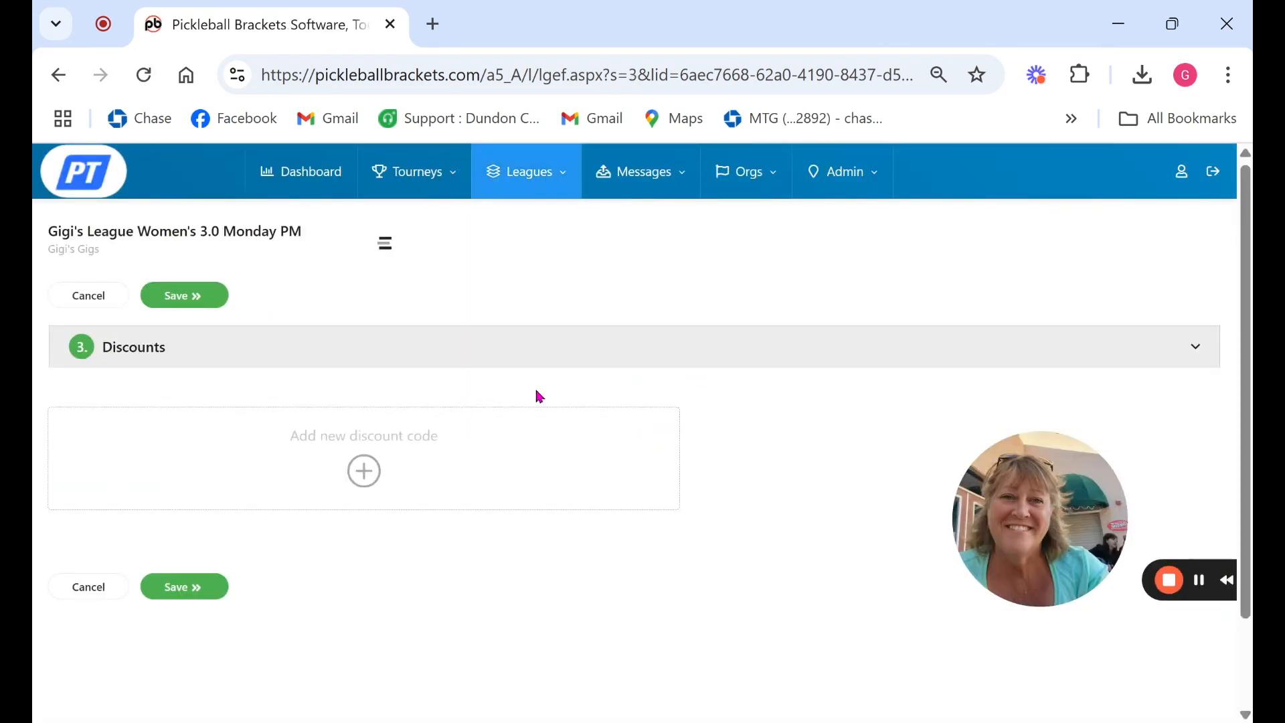
Draft a $10.00 discount code 'bettyboop' titled 'Betty'.
left_click(362, 471)
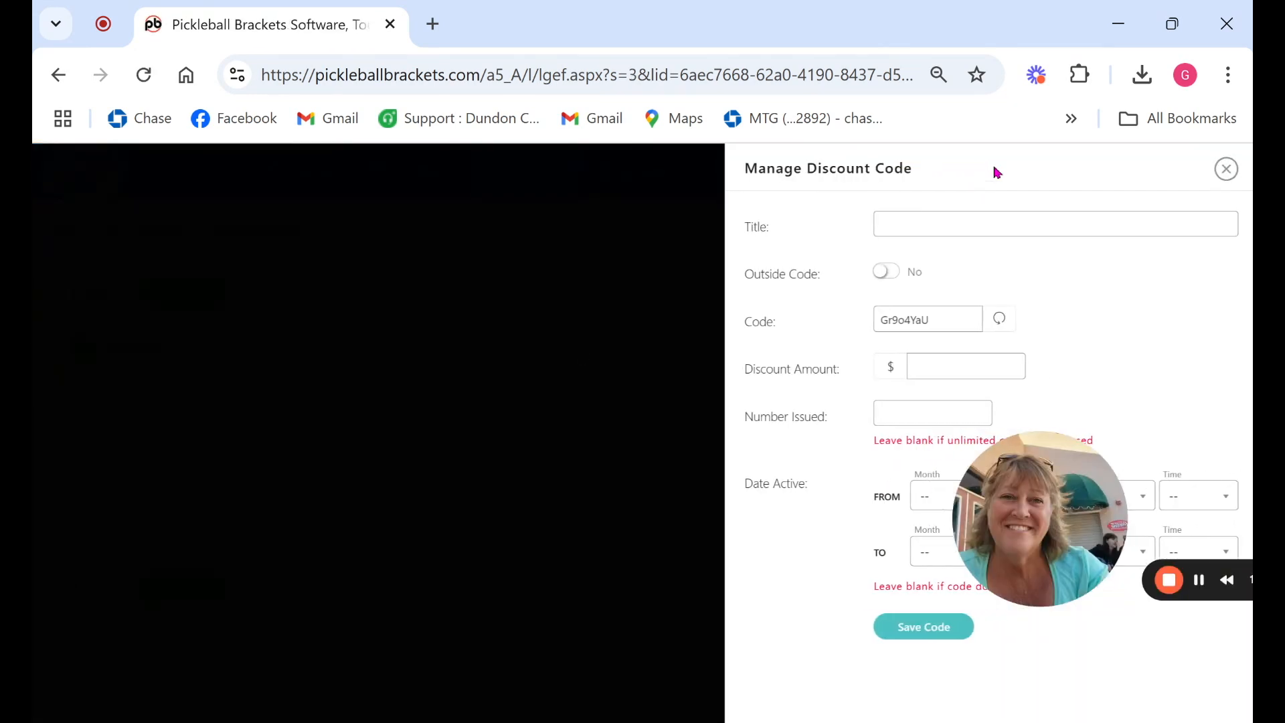
type("Betty")
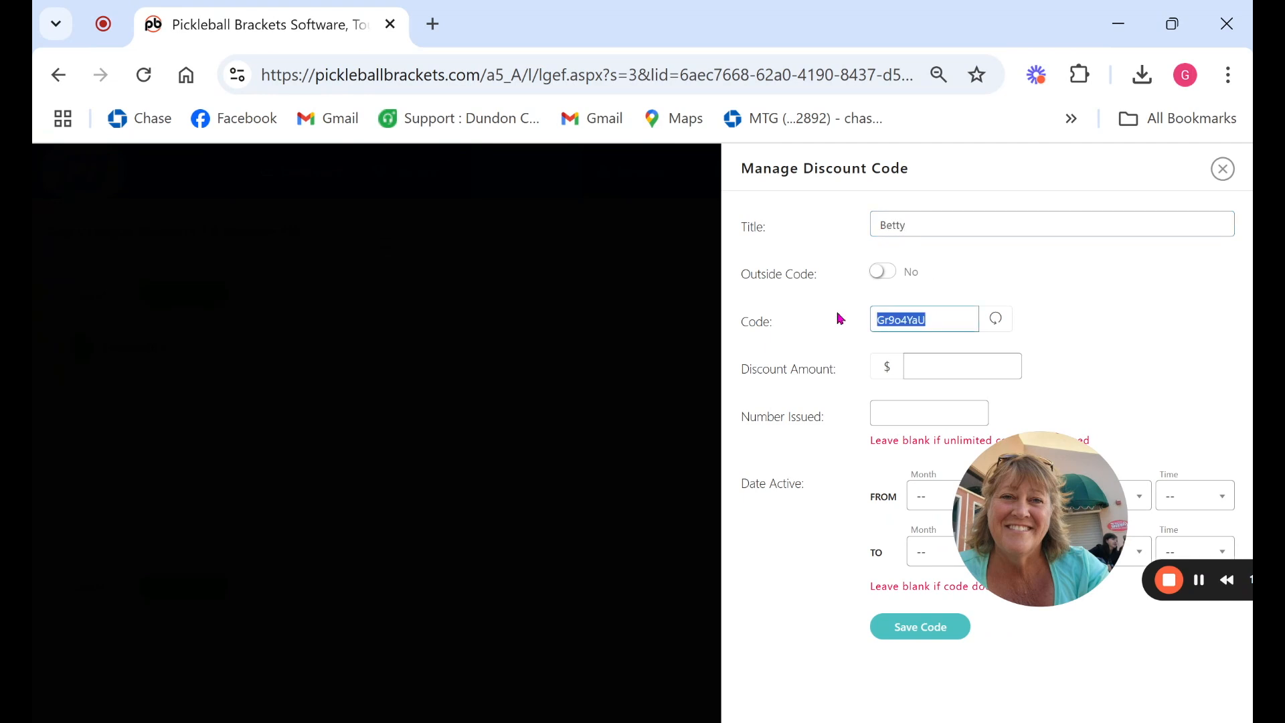
type("bettyboop")
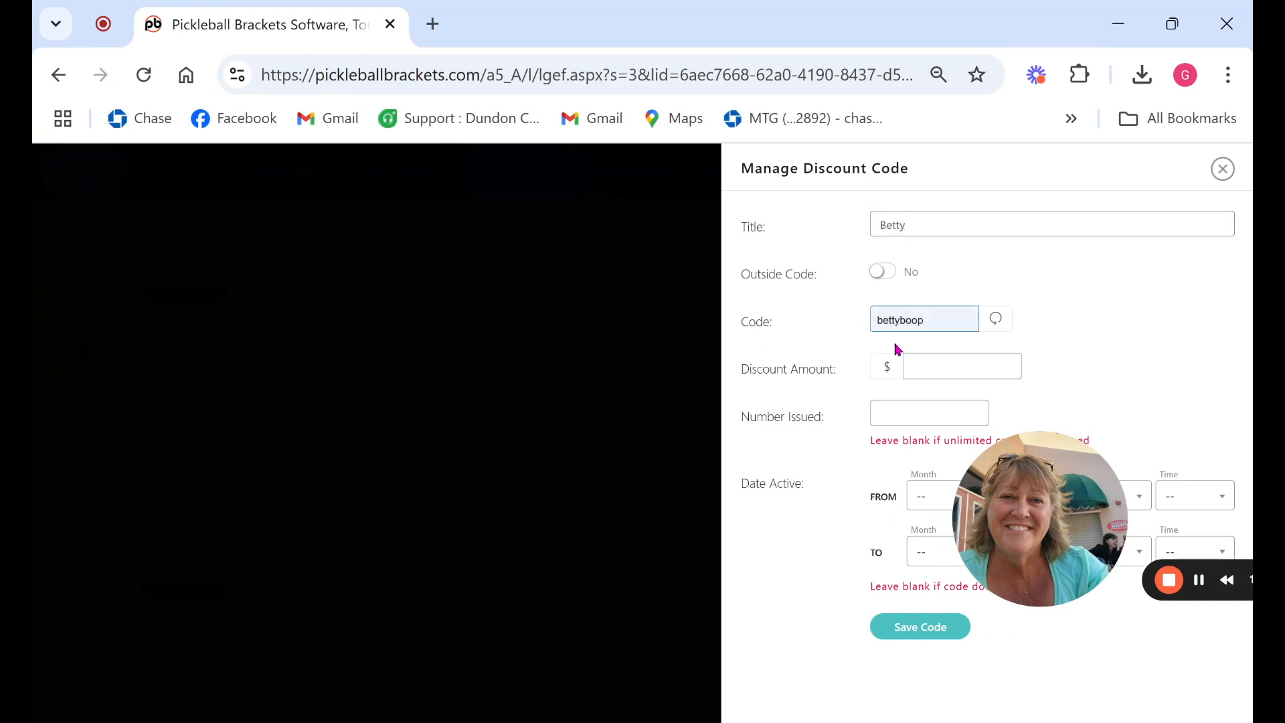
type("1.00")
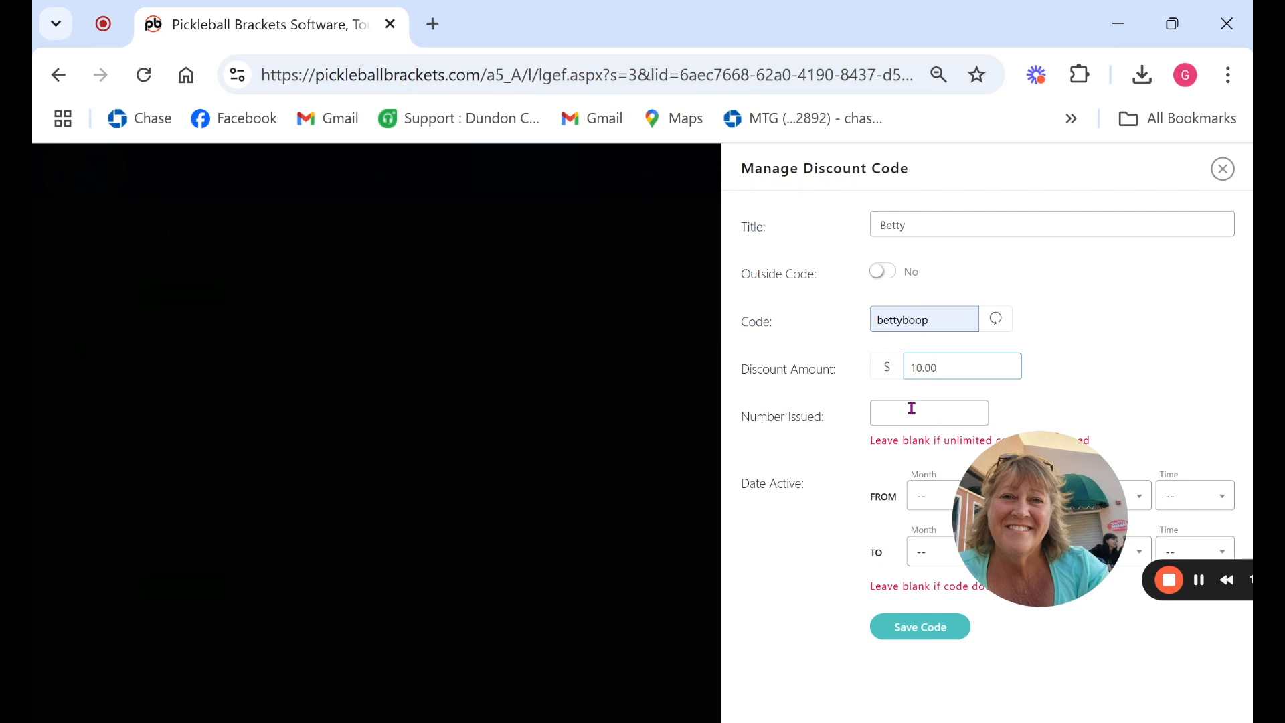
type("1")
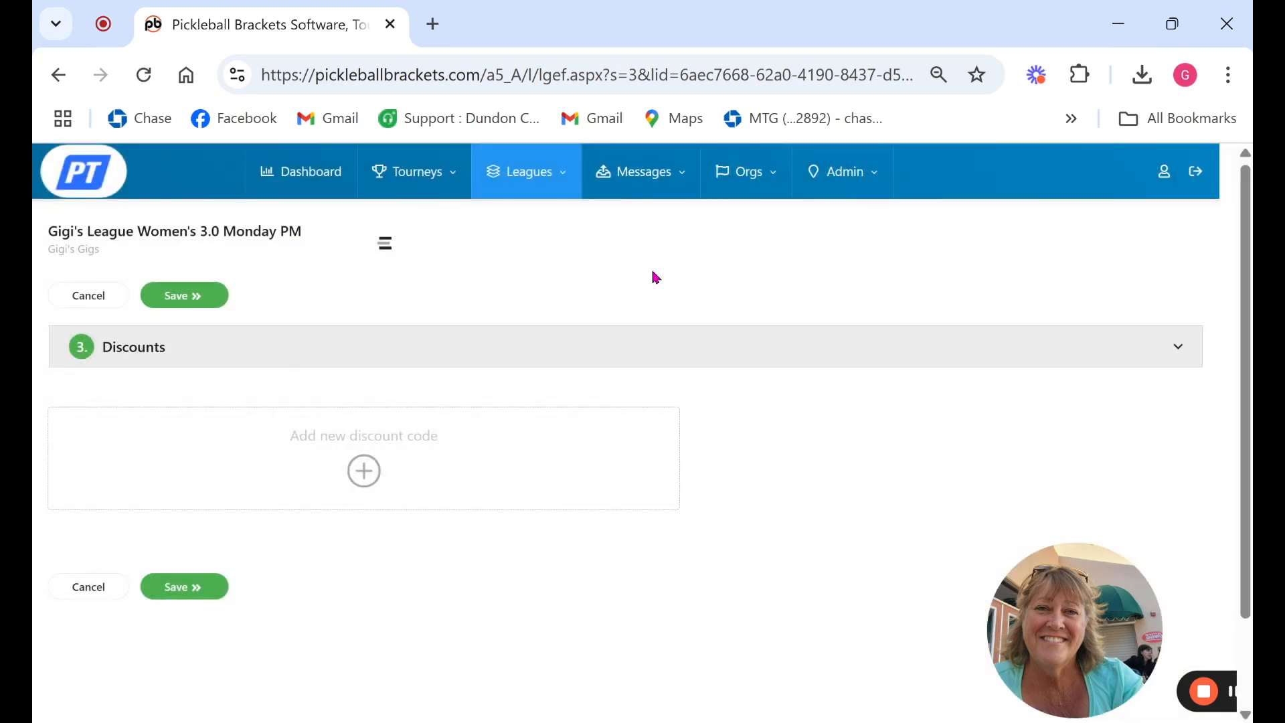
mouse_move(282, 288)
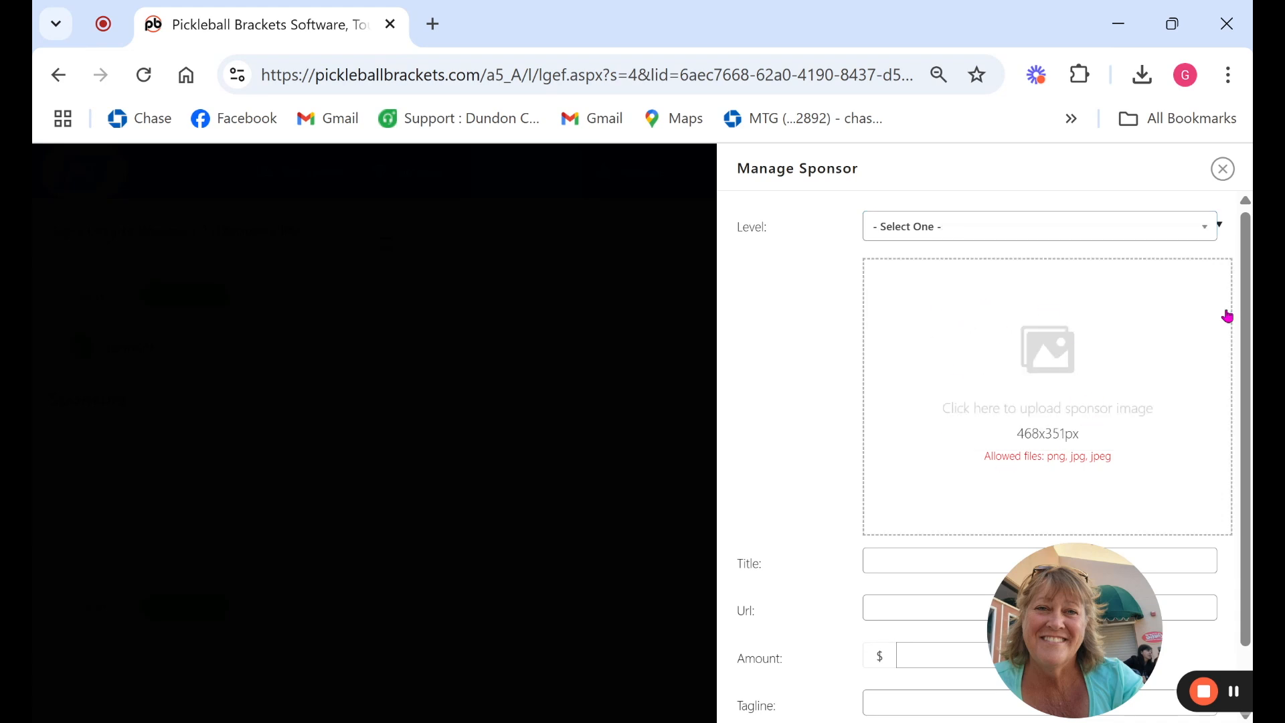
Close the empty sponsor form and save Sponsors with none added.
scroll("down", 3)
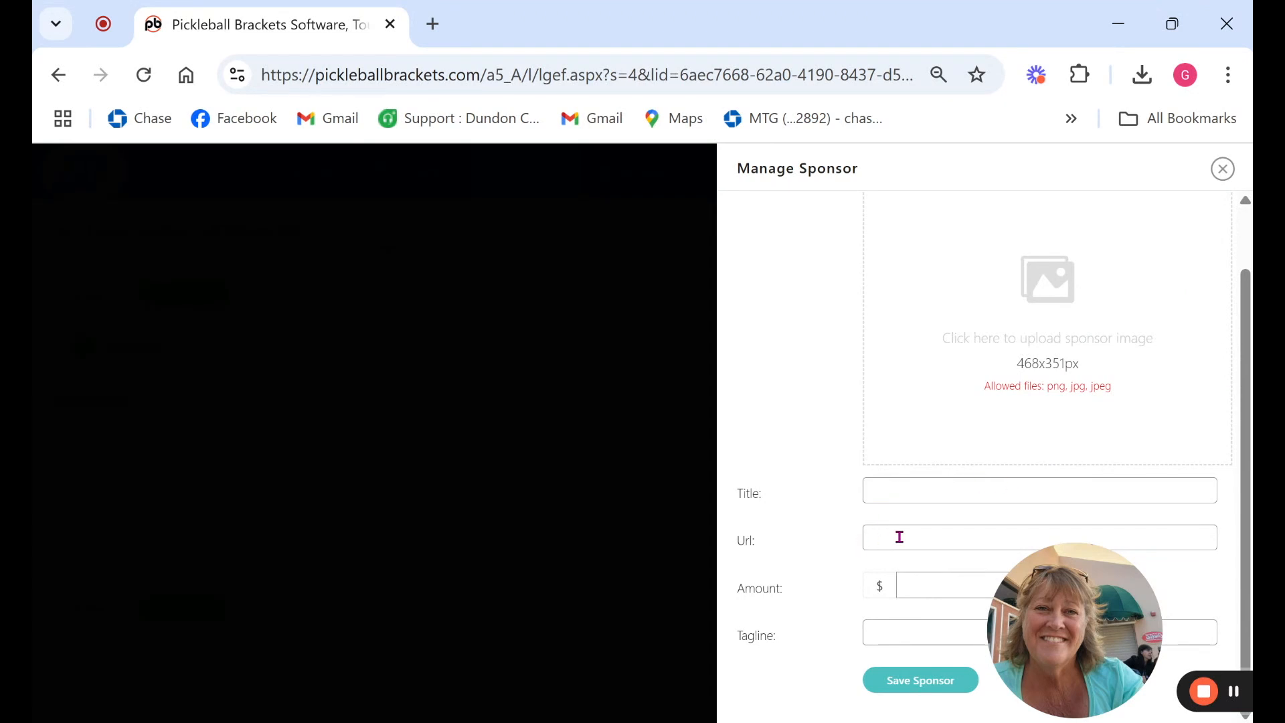
left_click(1223, 169)
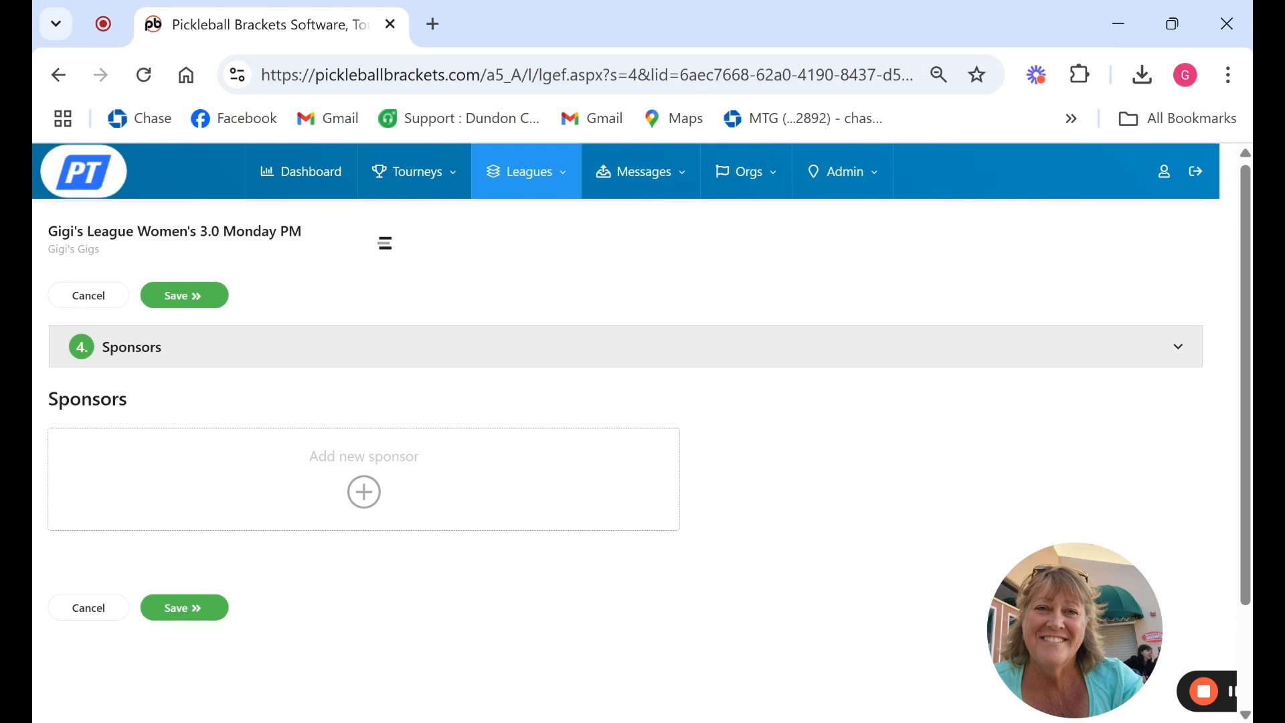
left_click(183, 295)
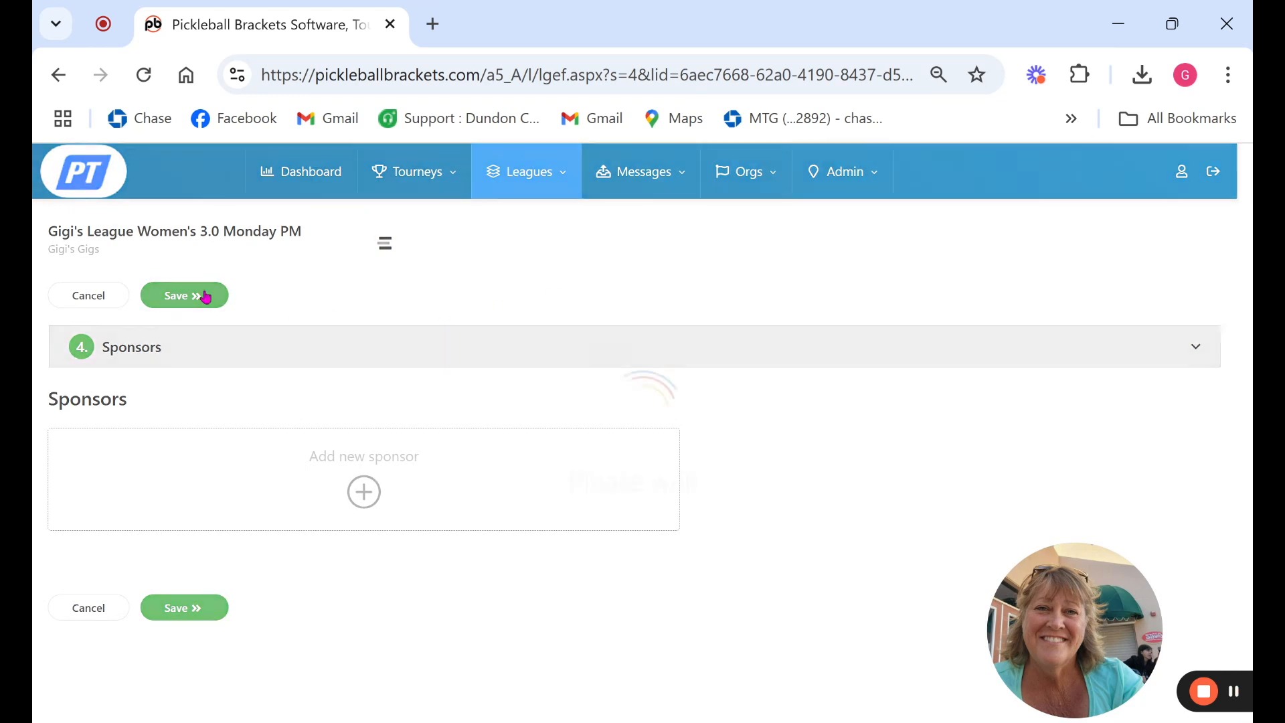
left_click(184, 295)
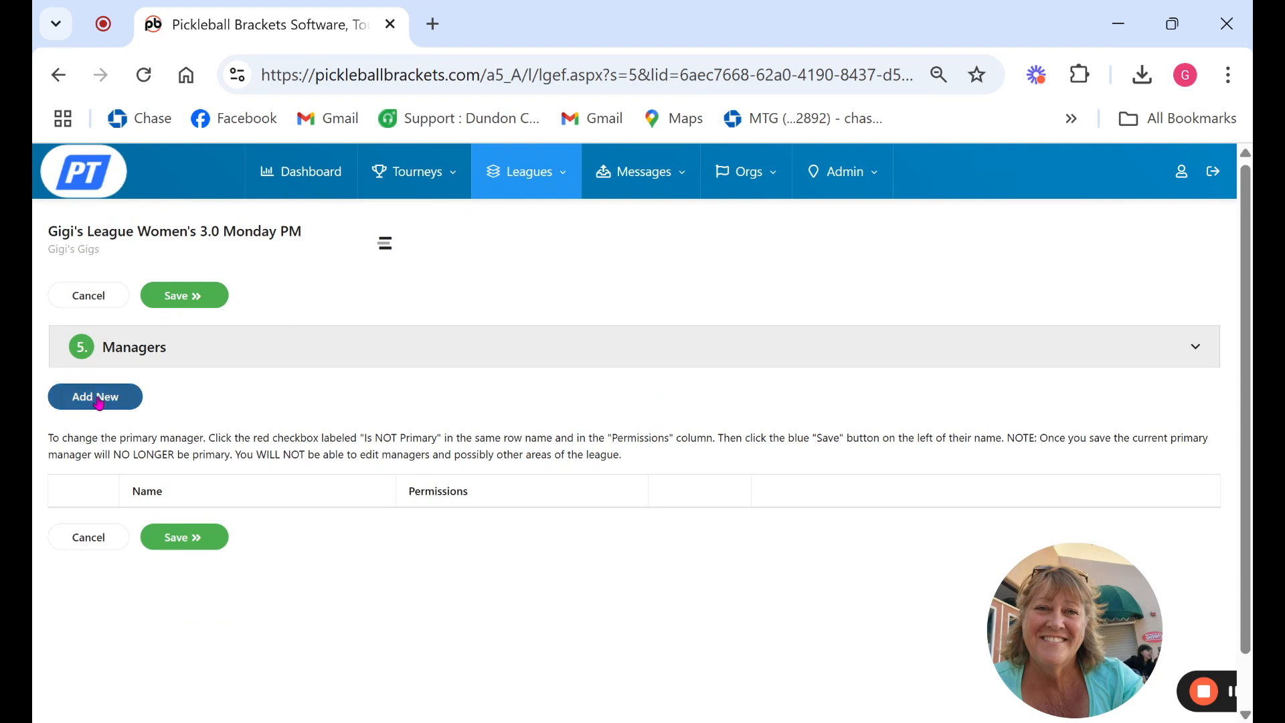
Search people by last name 'guerra' and add the match as a manager.
left_click(94, 397)
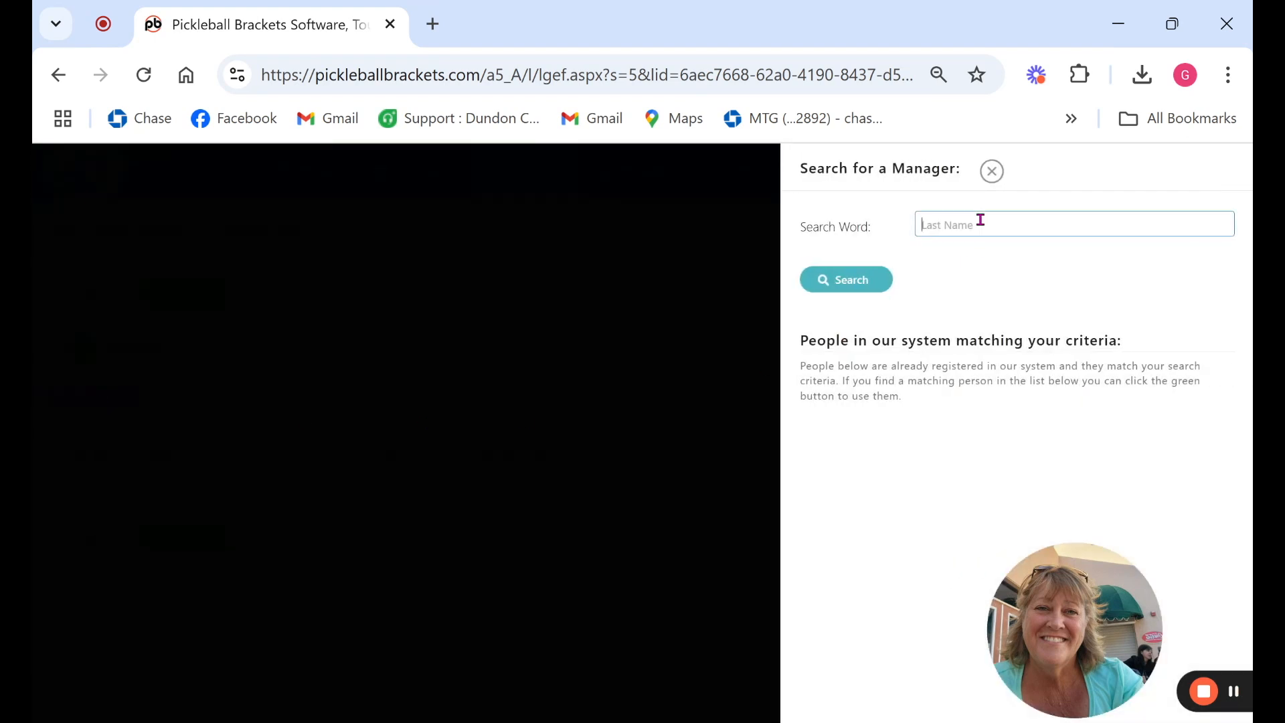
type("guerra")
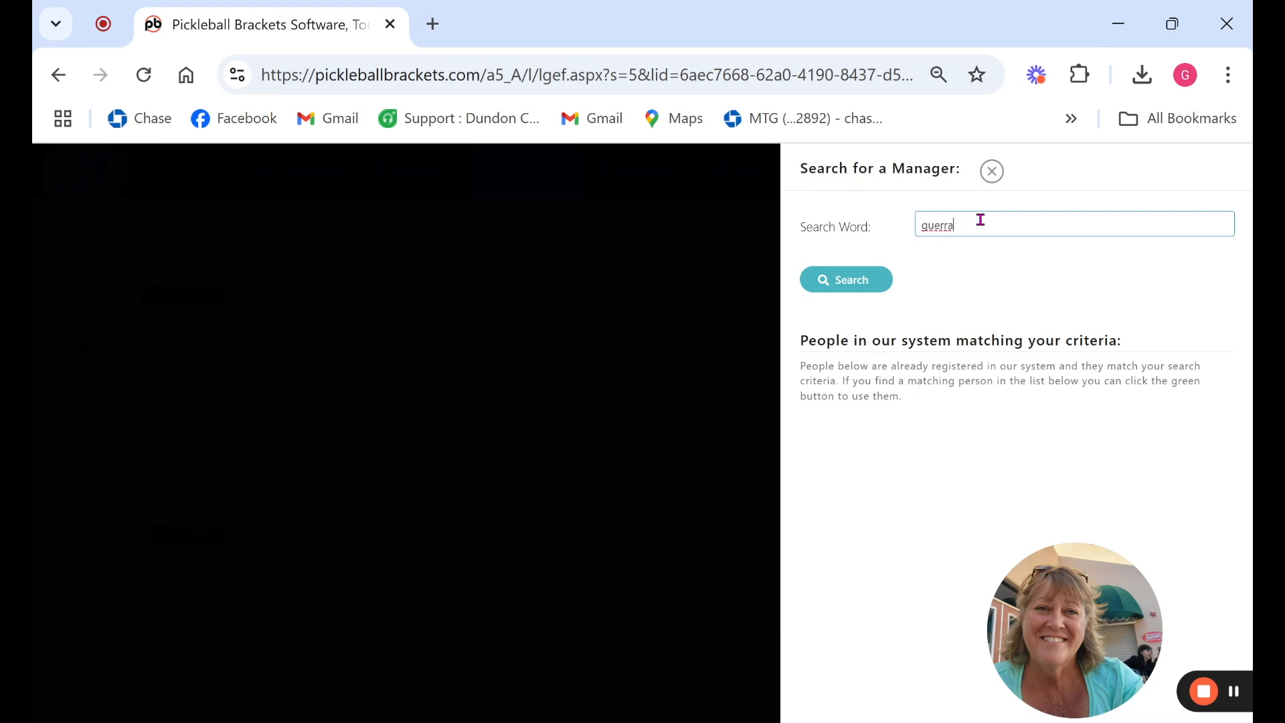
left_click(845, 279)
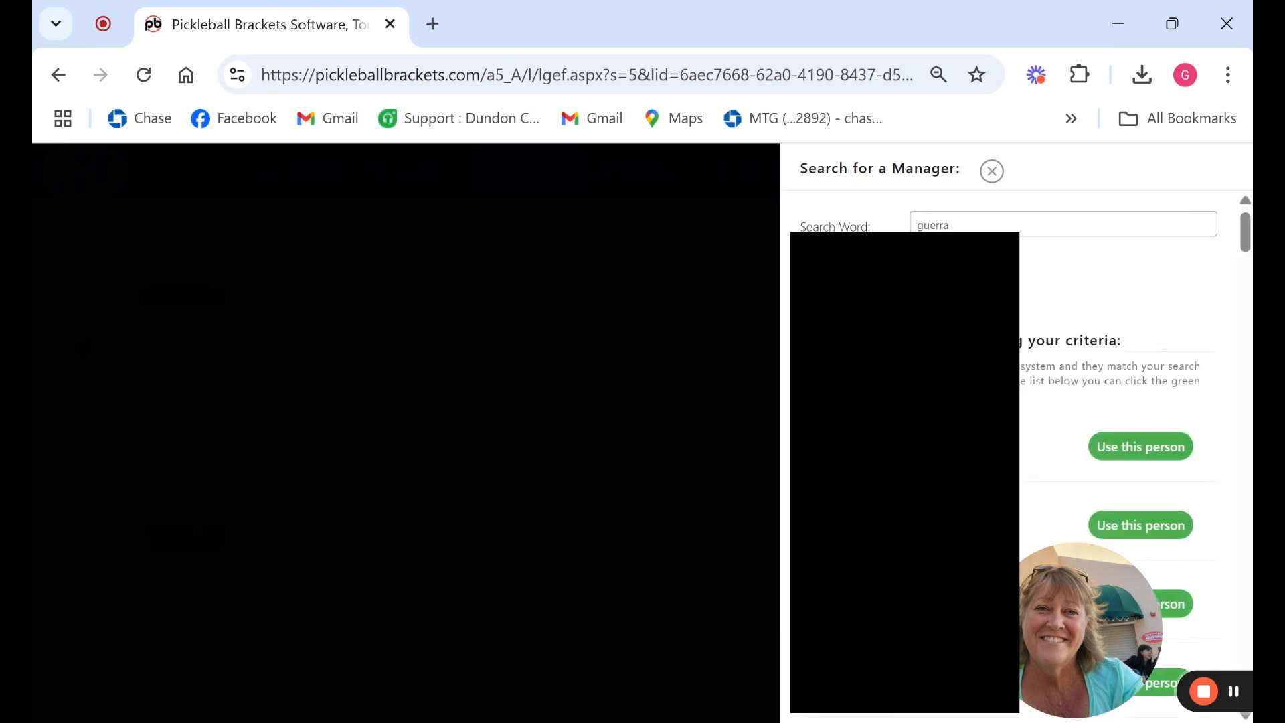
type("gai")
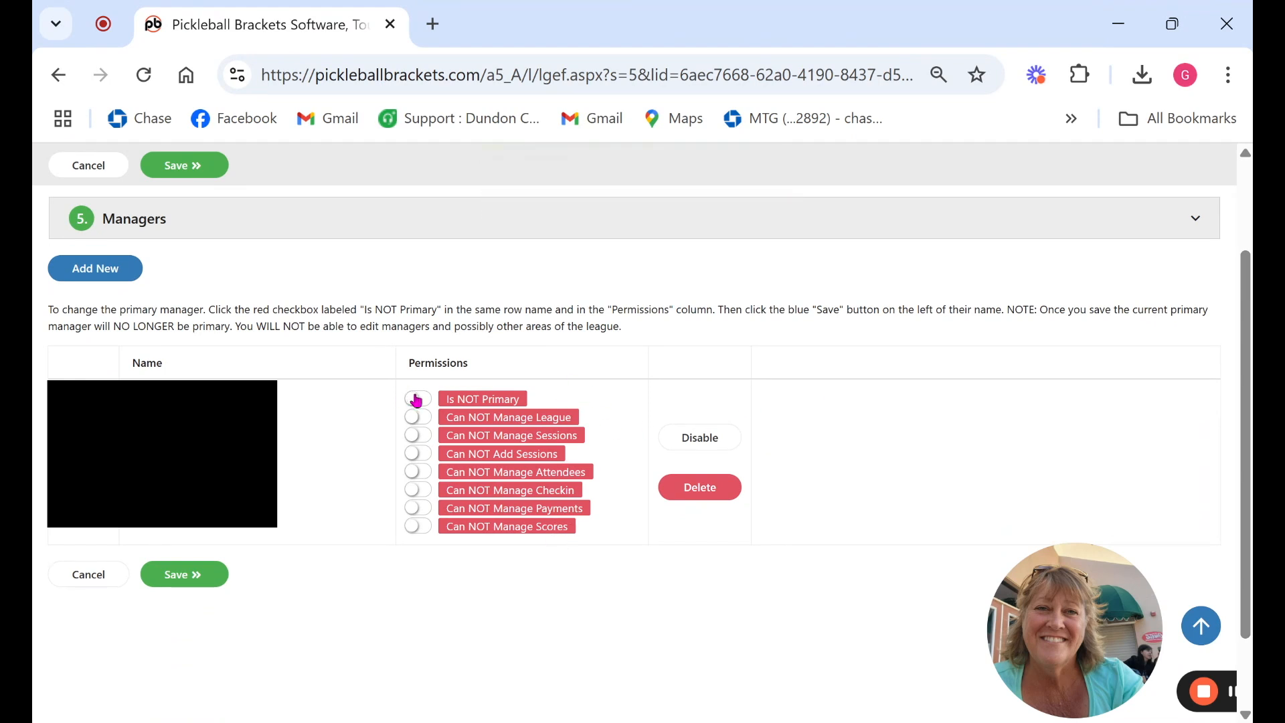
Mark the added manager as Is Primary and save.
left_click(417, 399)
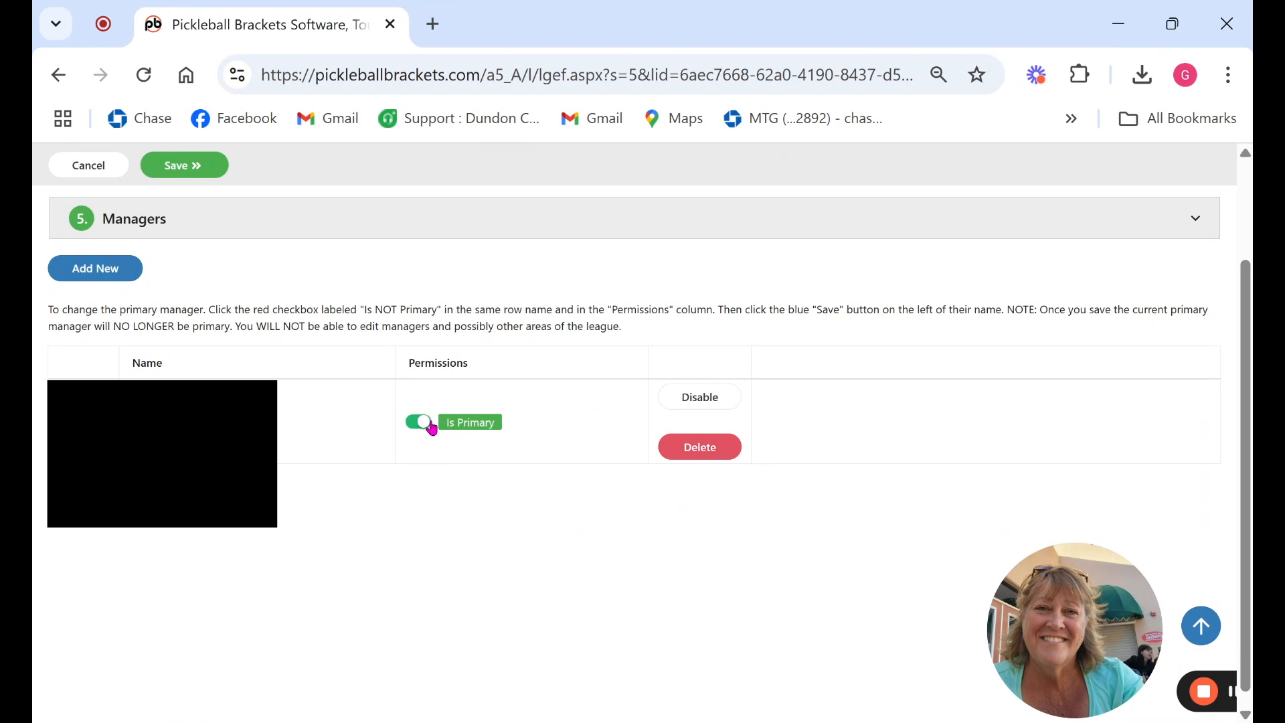
left_click(417, 423)
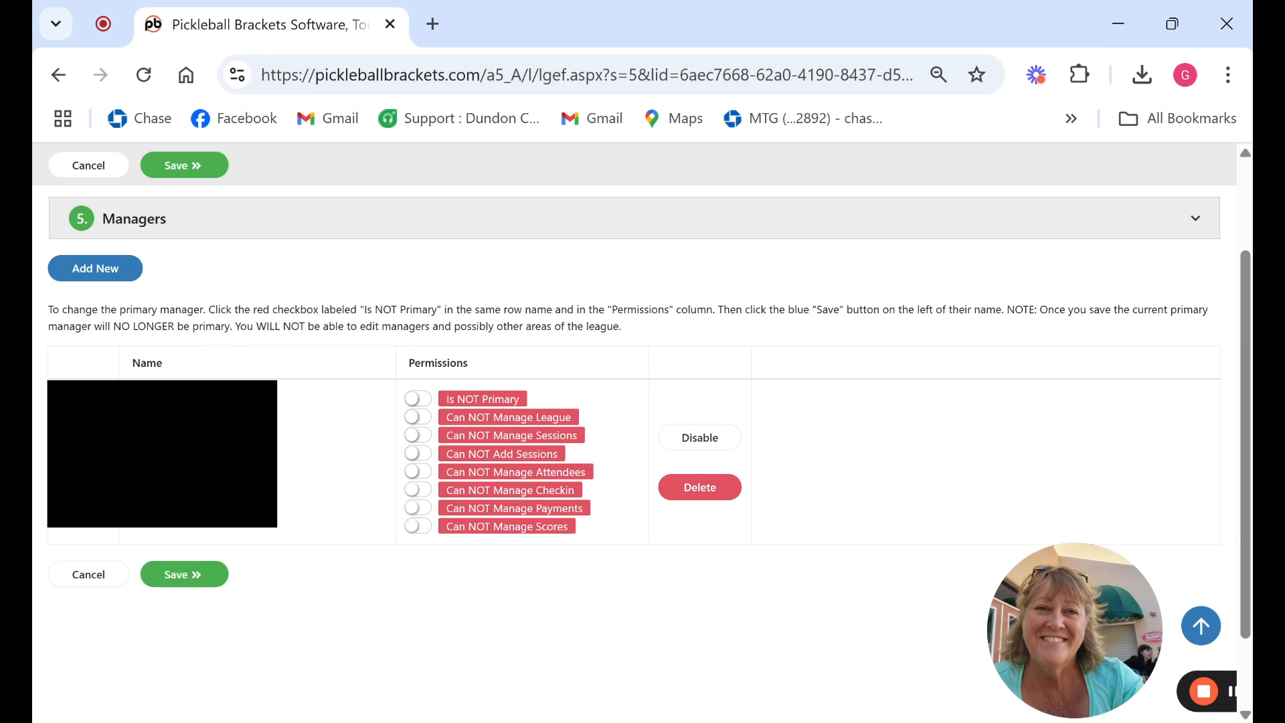
left_click(416, 398)
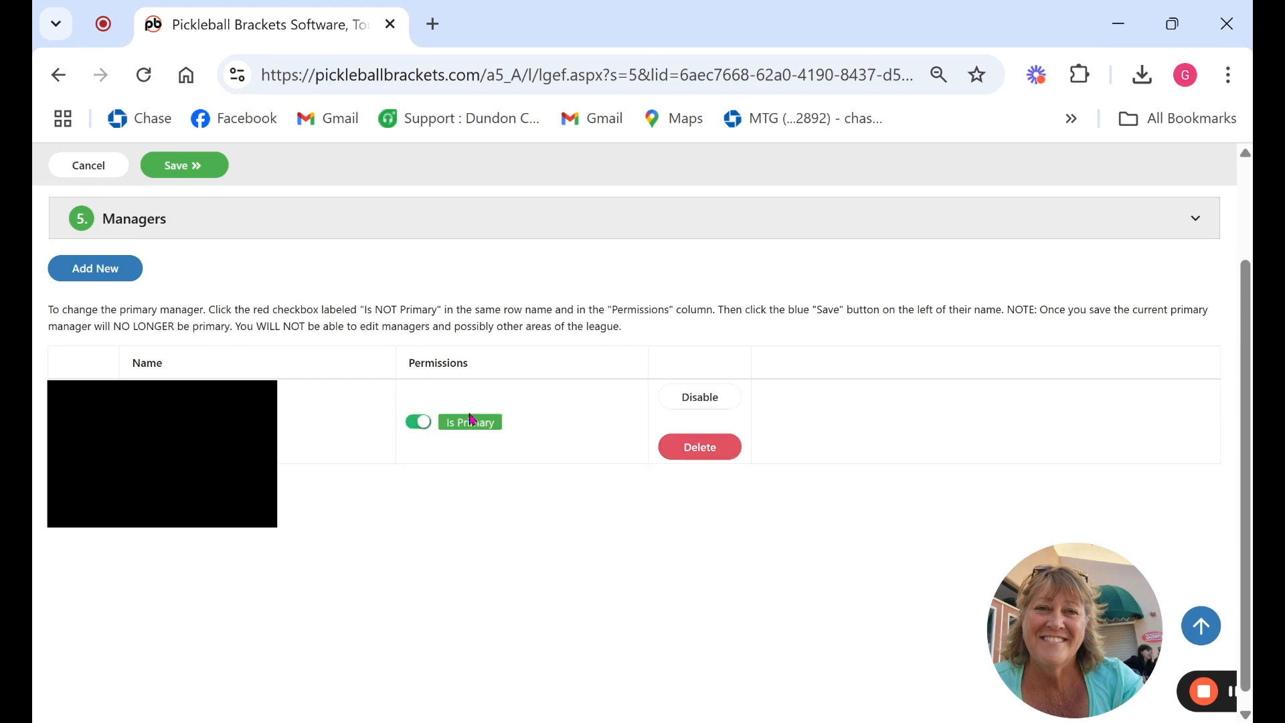
mouse_move(550, 431)
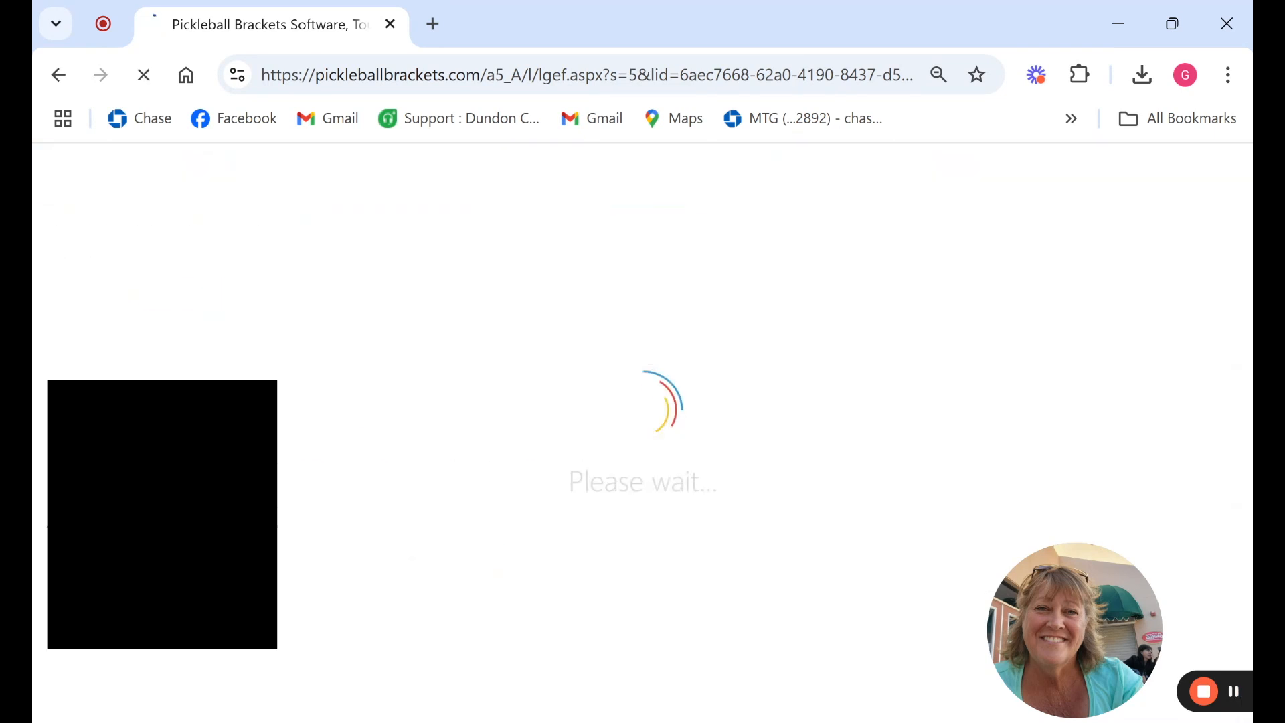
left_click(184, 295)
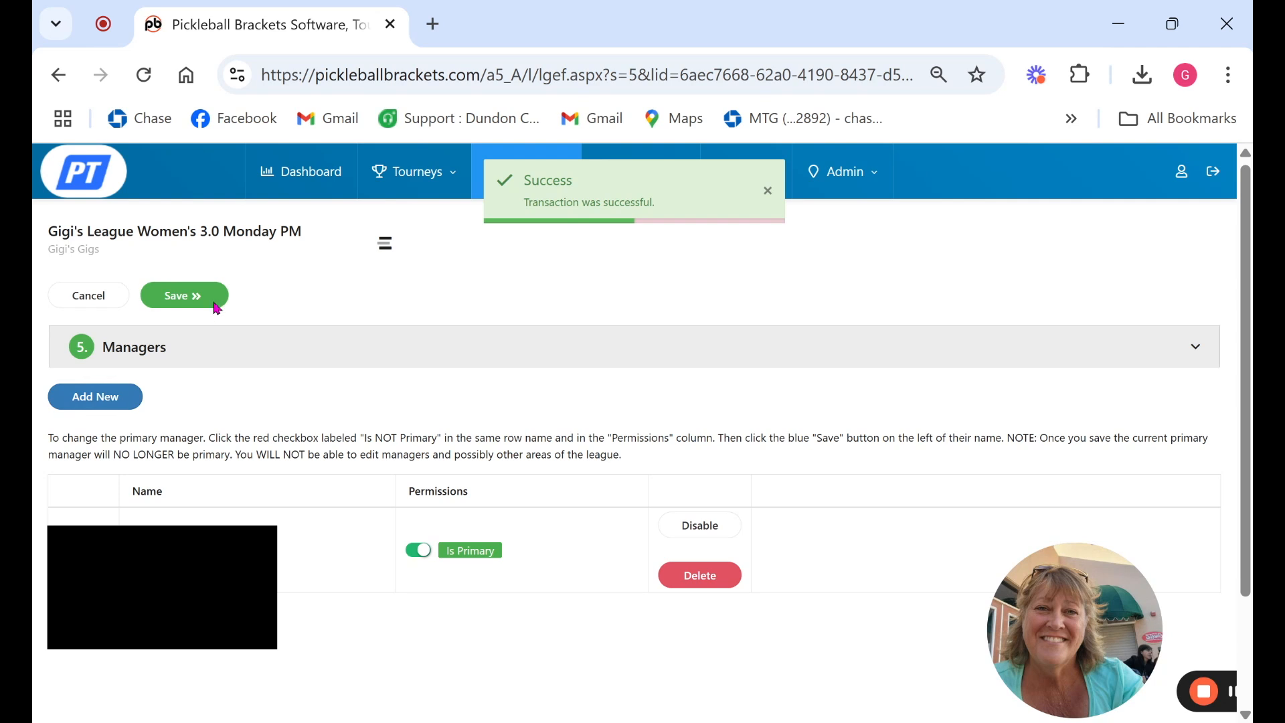